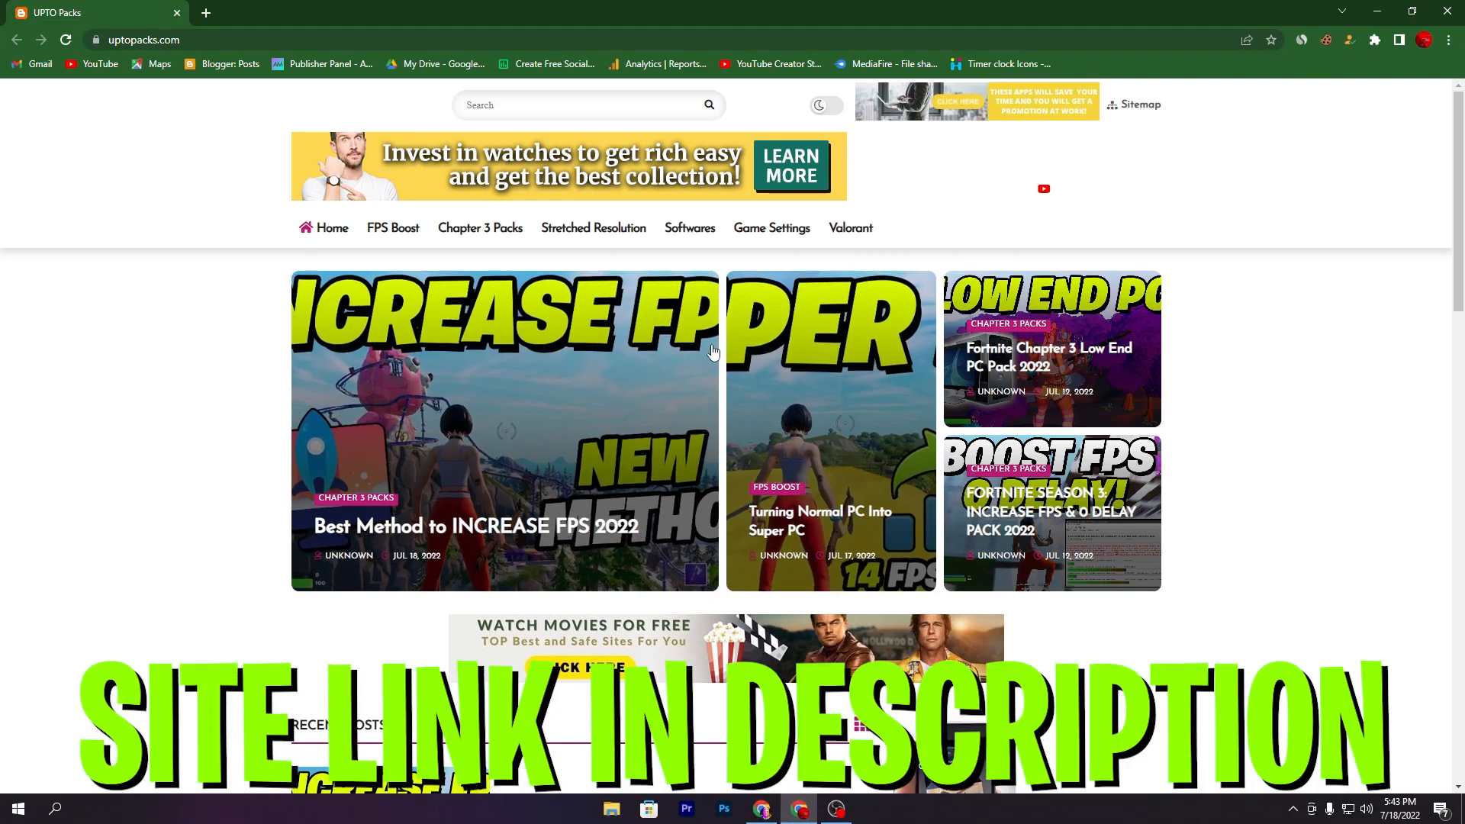
mouse_move(307, 430)
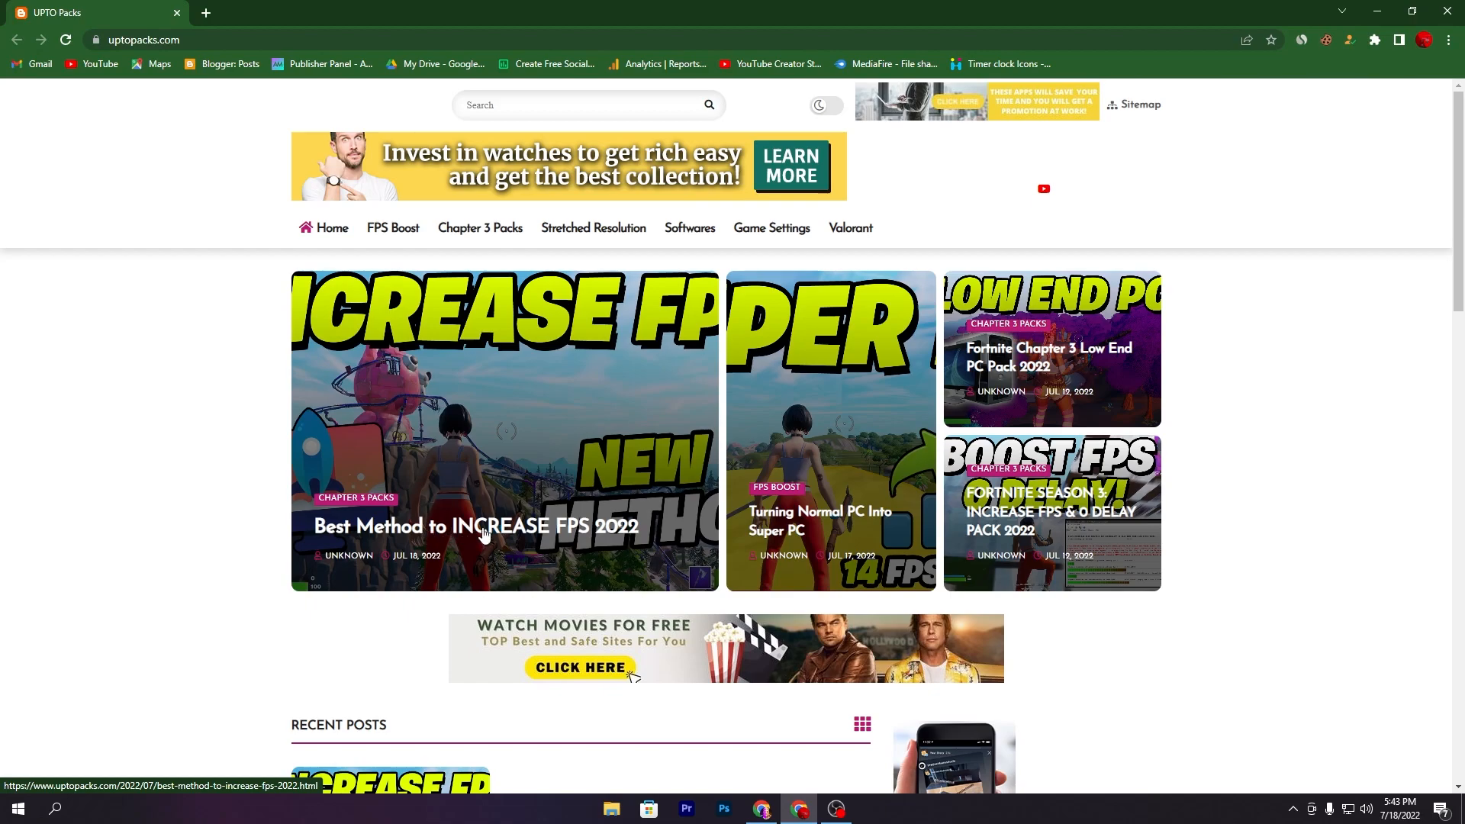
Step: Download the 6.18 KB Fortnite Ultimate FPS Boost Pack 2022 archive via IDM into Compressed downloads
scroll("down", 3)
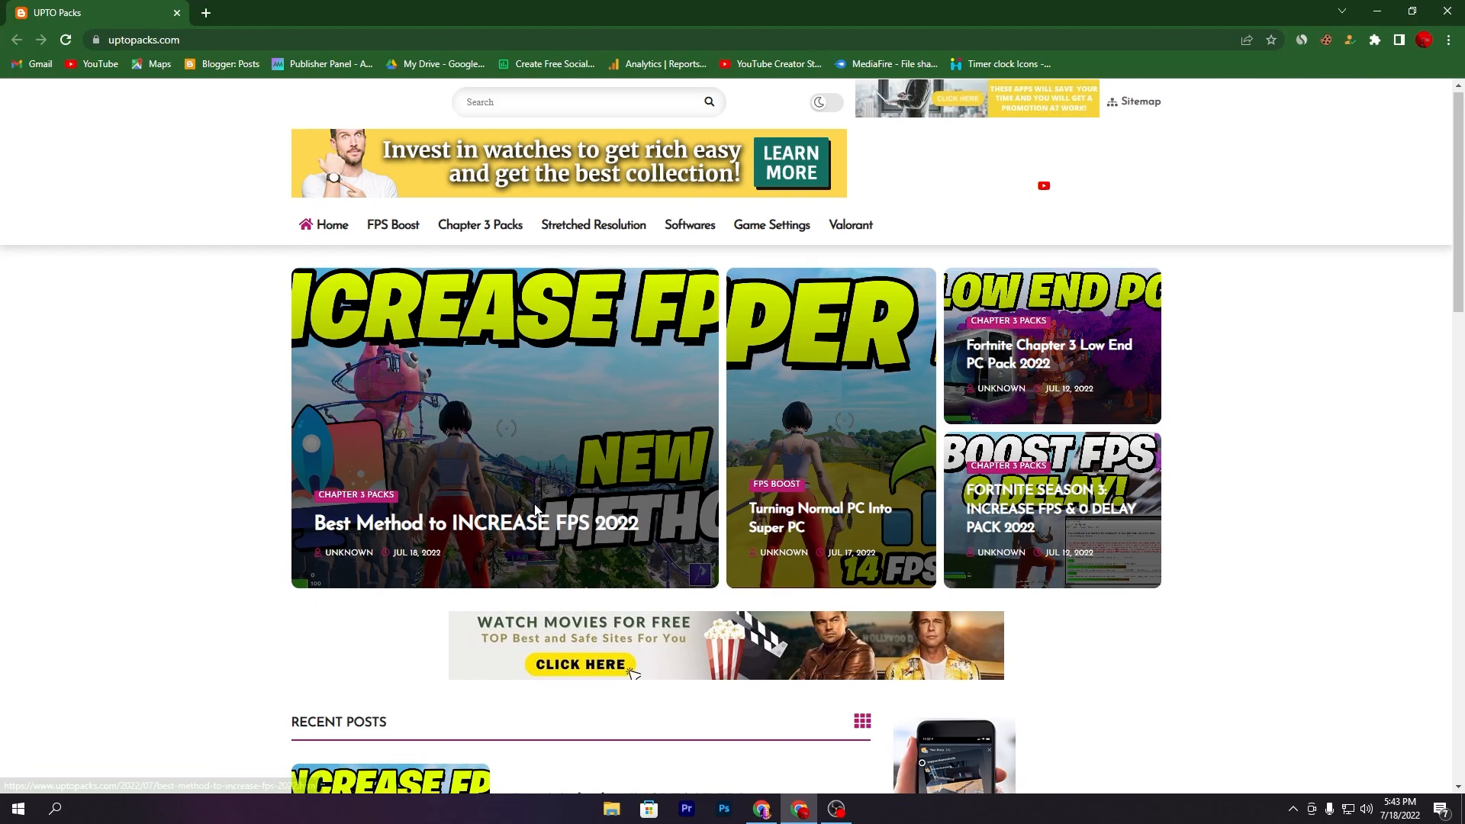
scroll("down", 3)
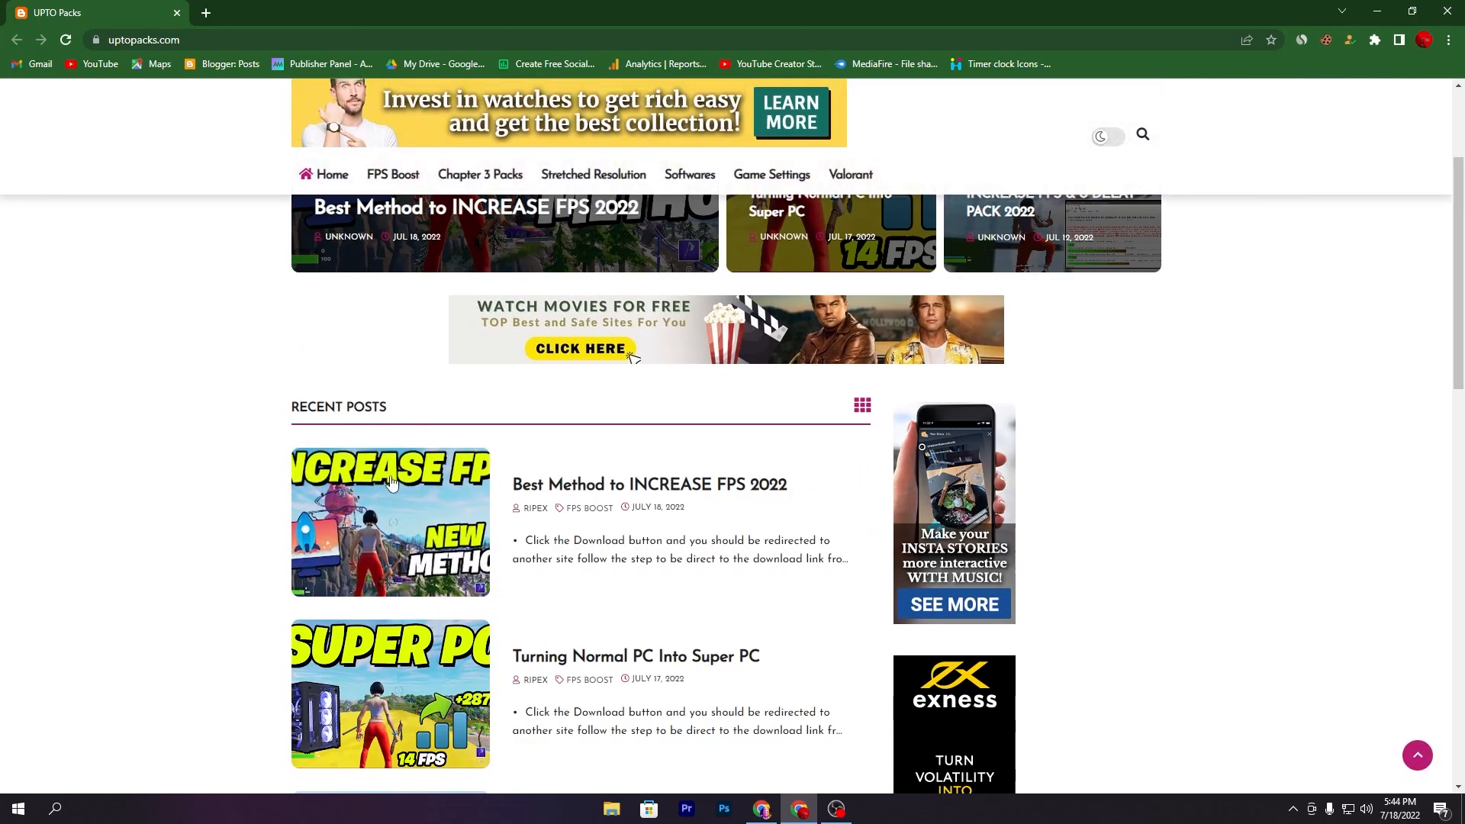
mouse_move(391, 483)
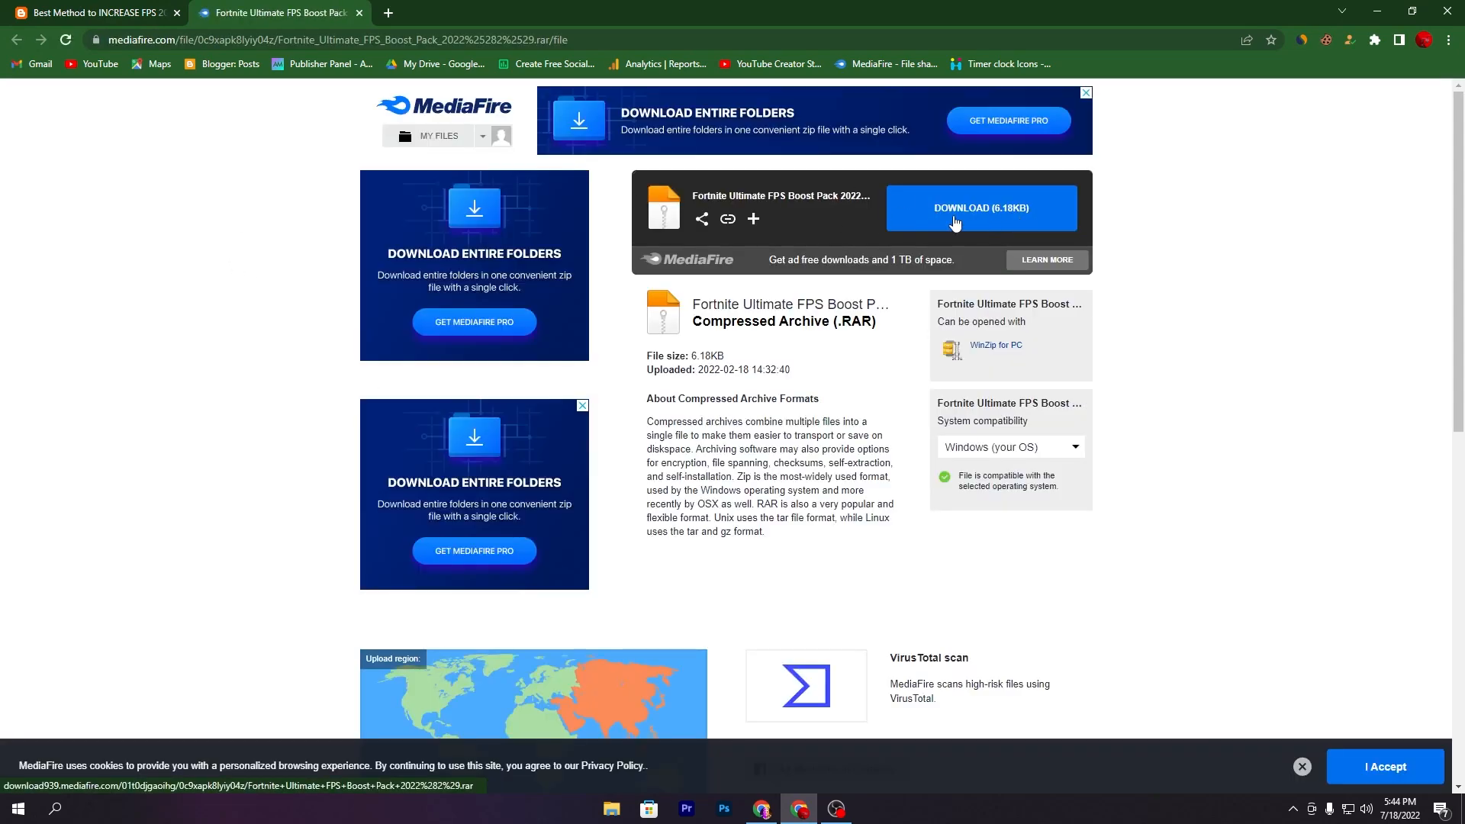
left_click(981, 207)
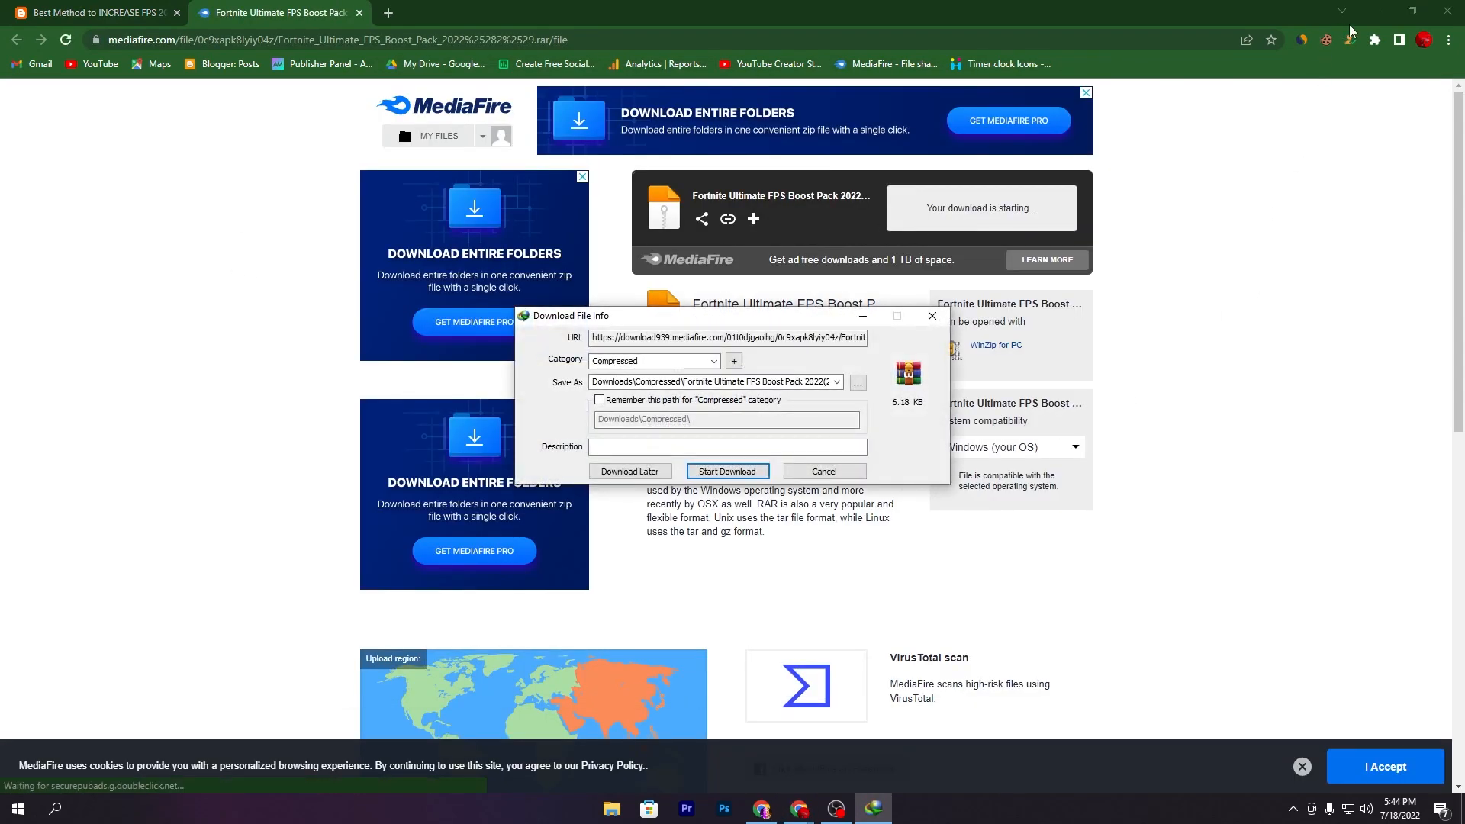
left_click(727, 470)
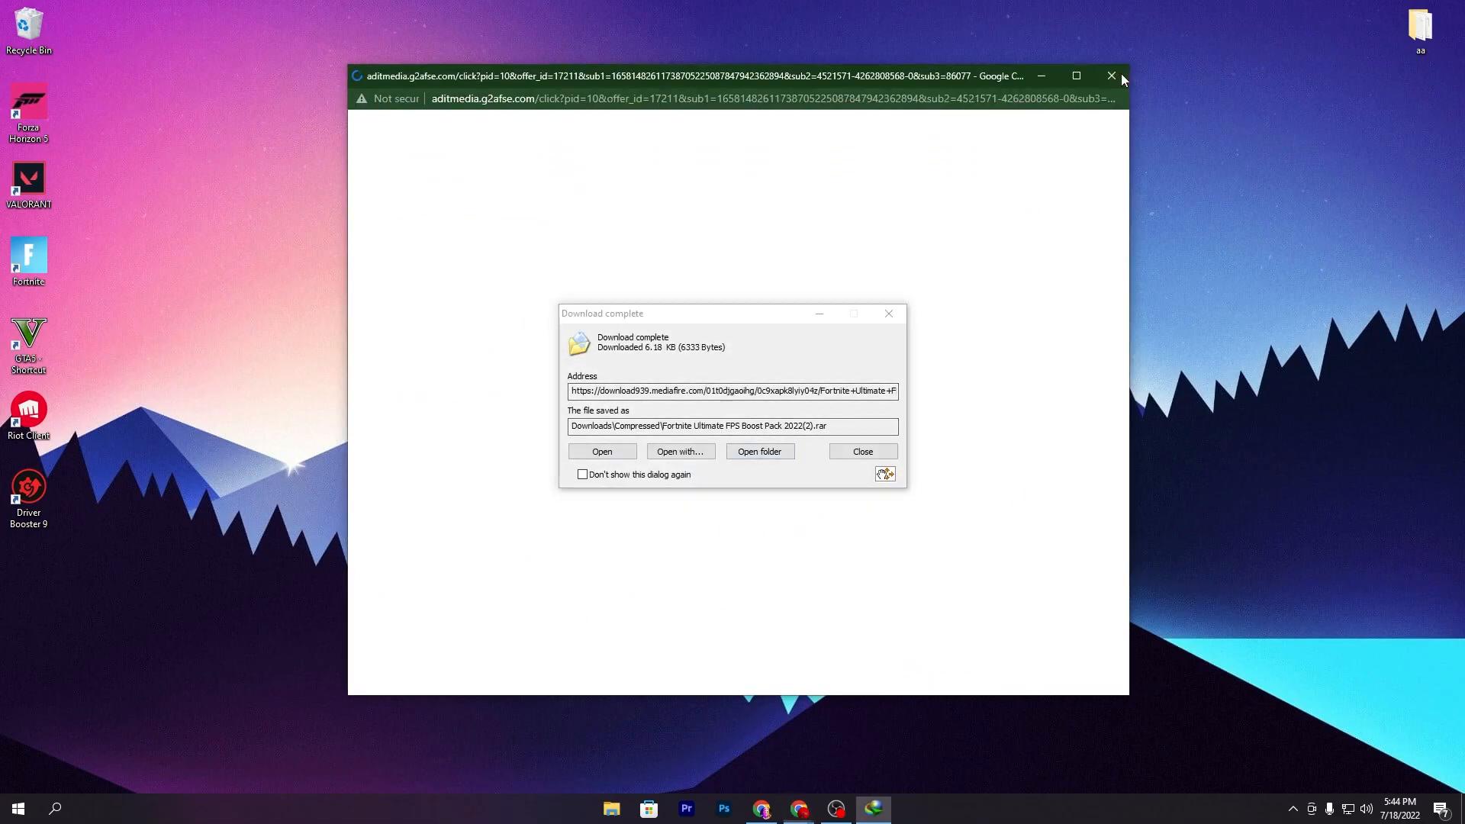
left_click(1111, 76)
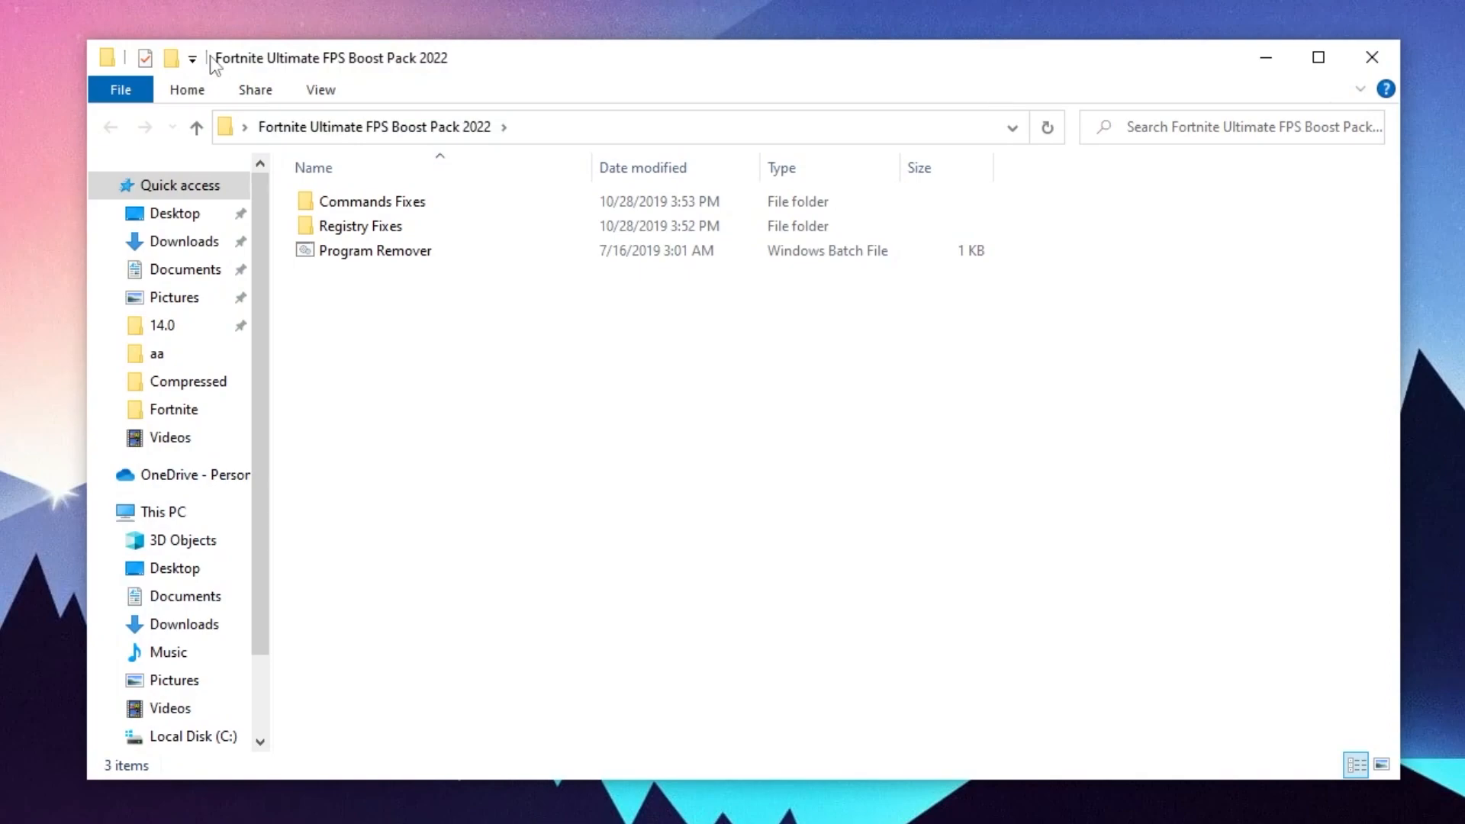
mouse_move(459, 212)
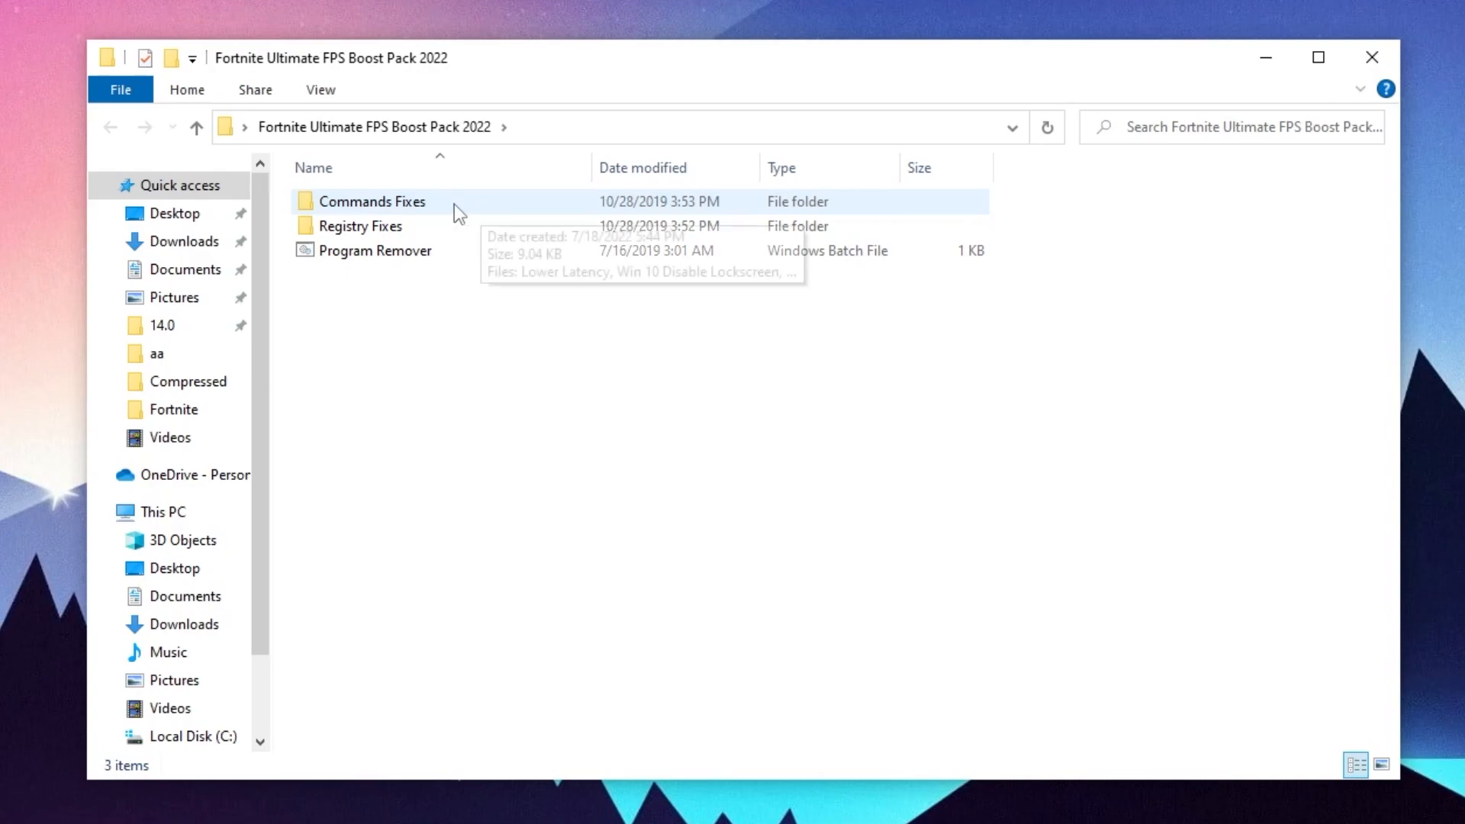
mouse_move(535, 234)
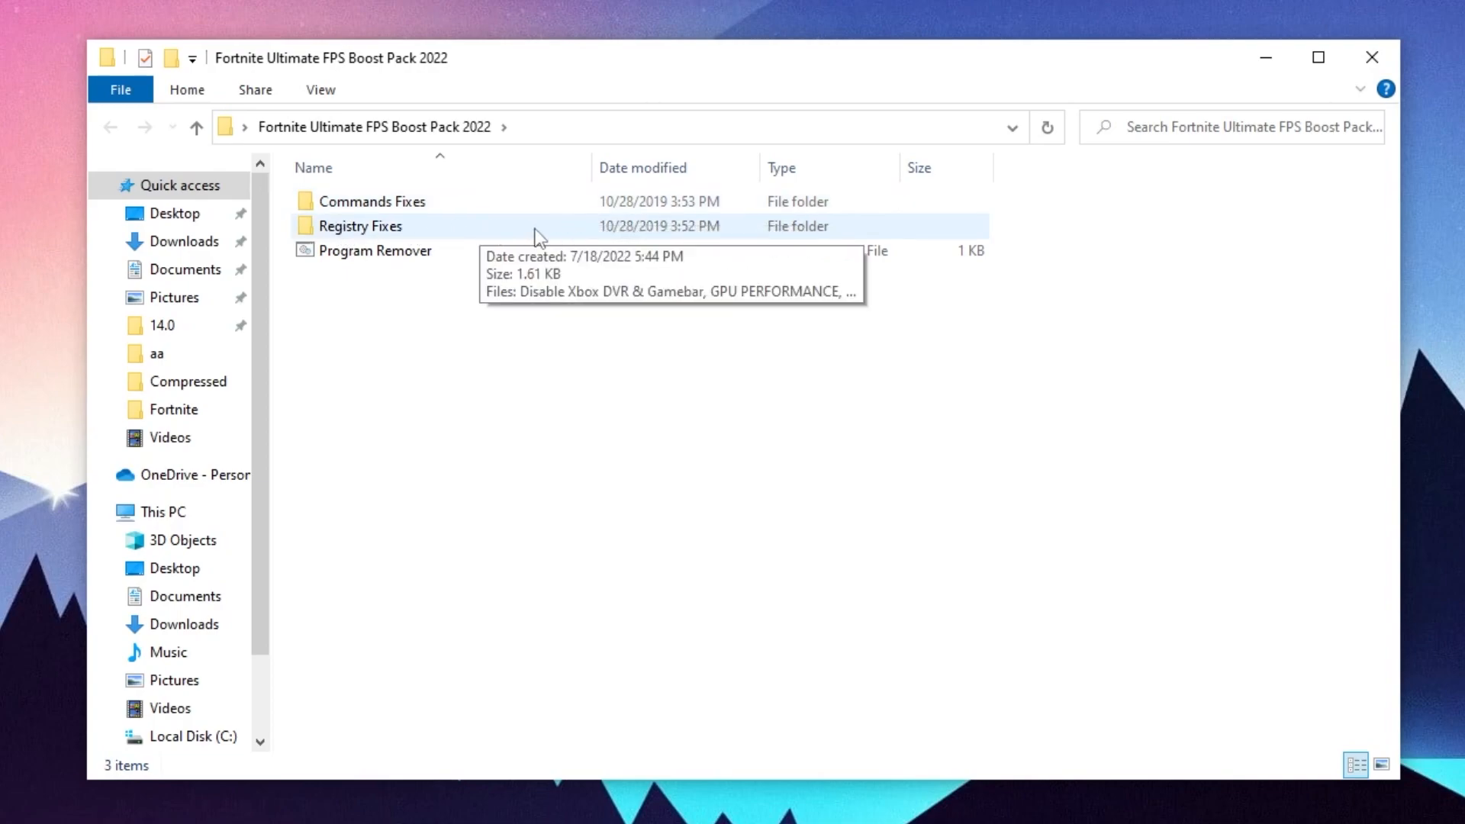
mouse_move(342, 266)
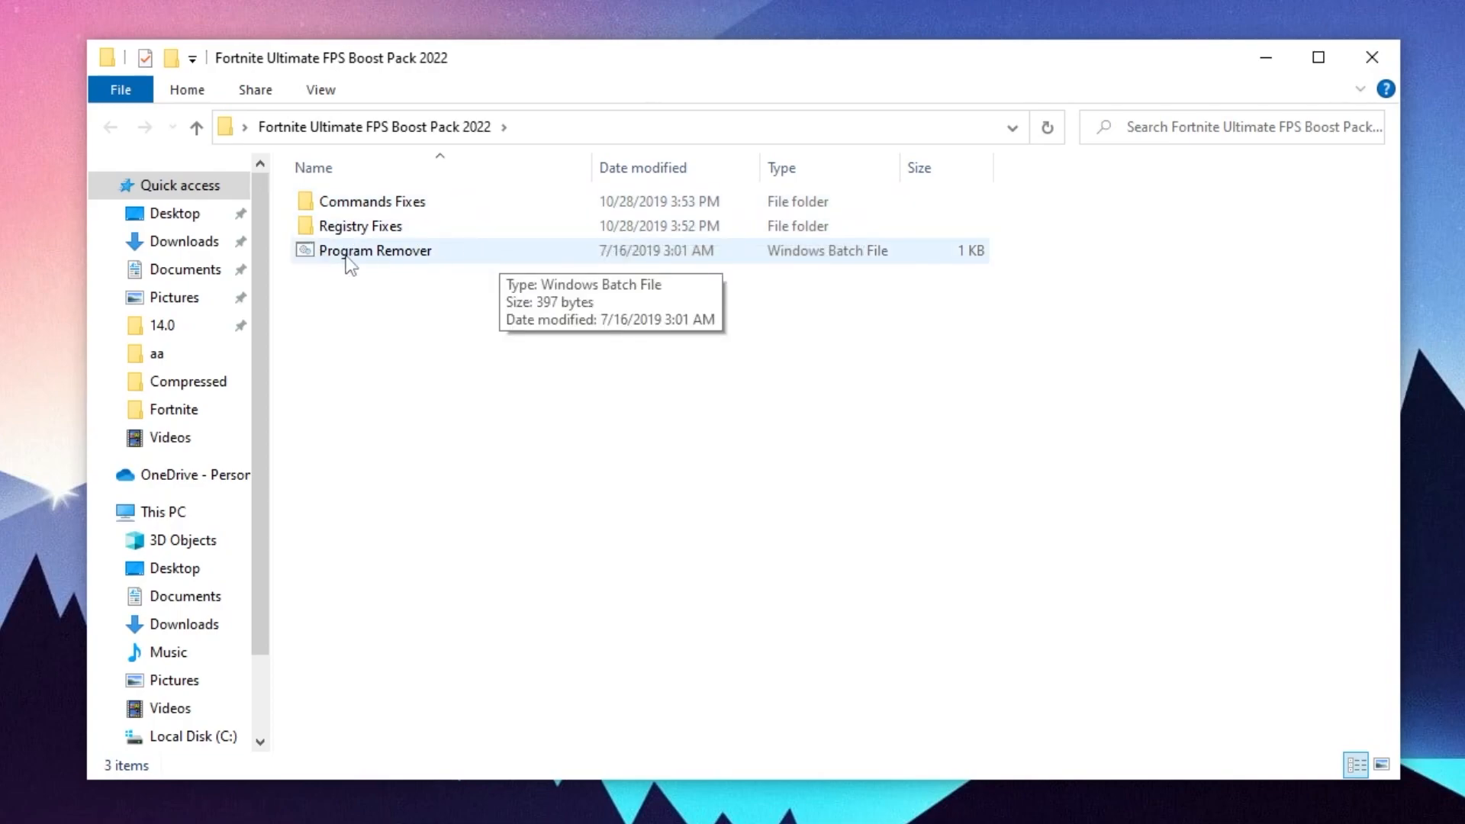
mouse_move(416, 255)
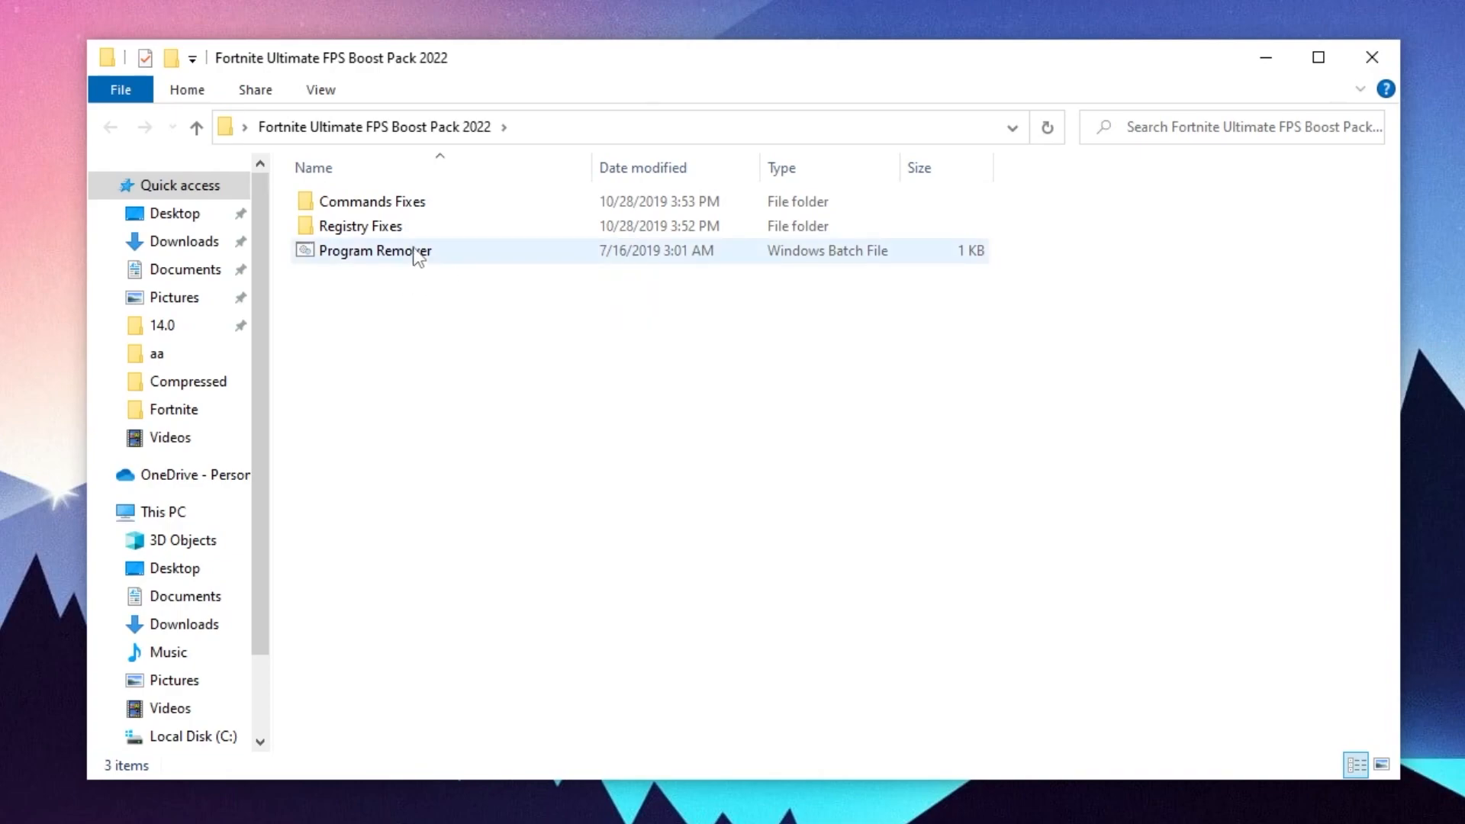
mouse_move(385, 206)
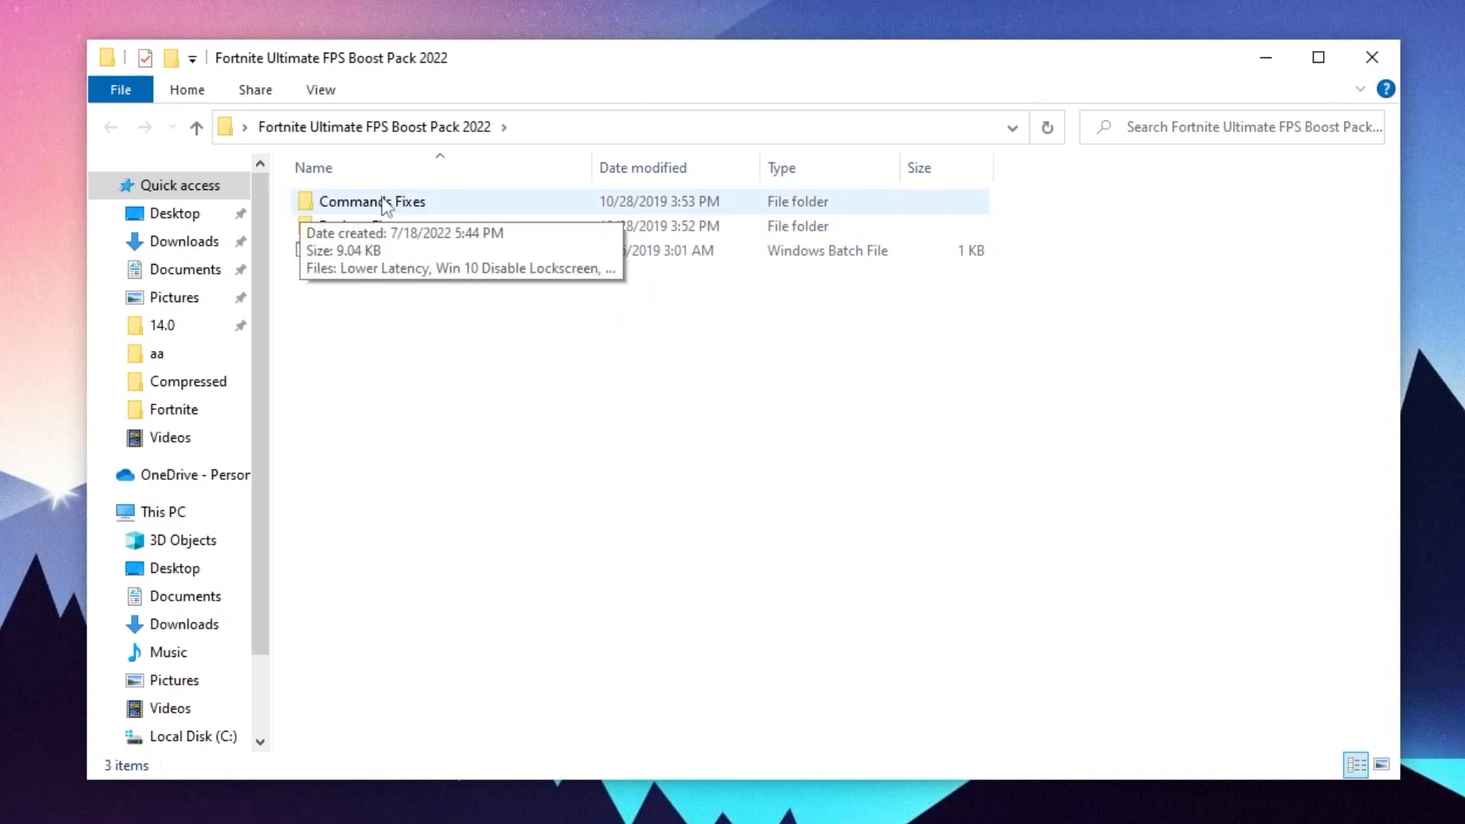
Step: Open the Commands Fixes folder inside Fortnite Ultimate FPS Boost Pack 2022
double_click(371, 201)
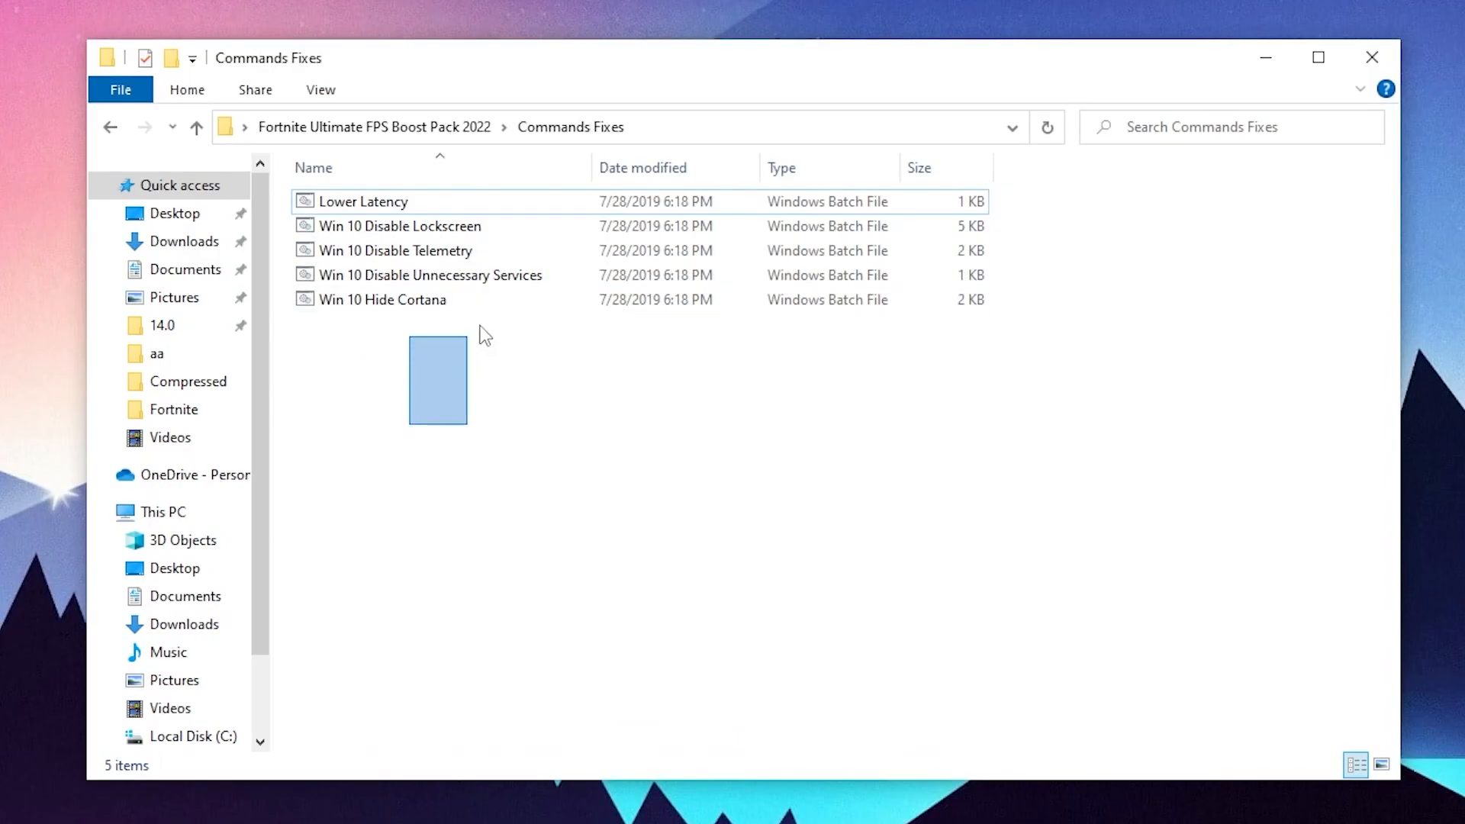
Step: Run the command fix batch files, then open the Registry Fixes folder
left_click(364, 202)
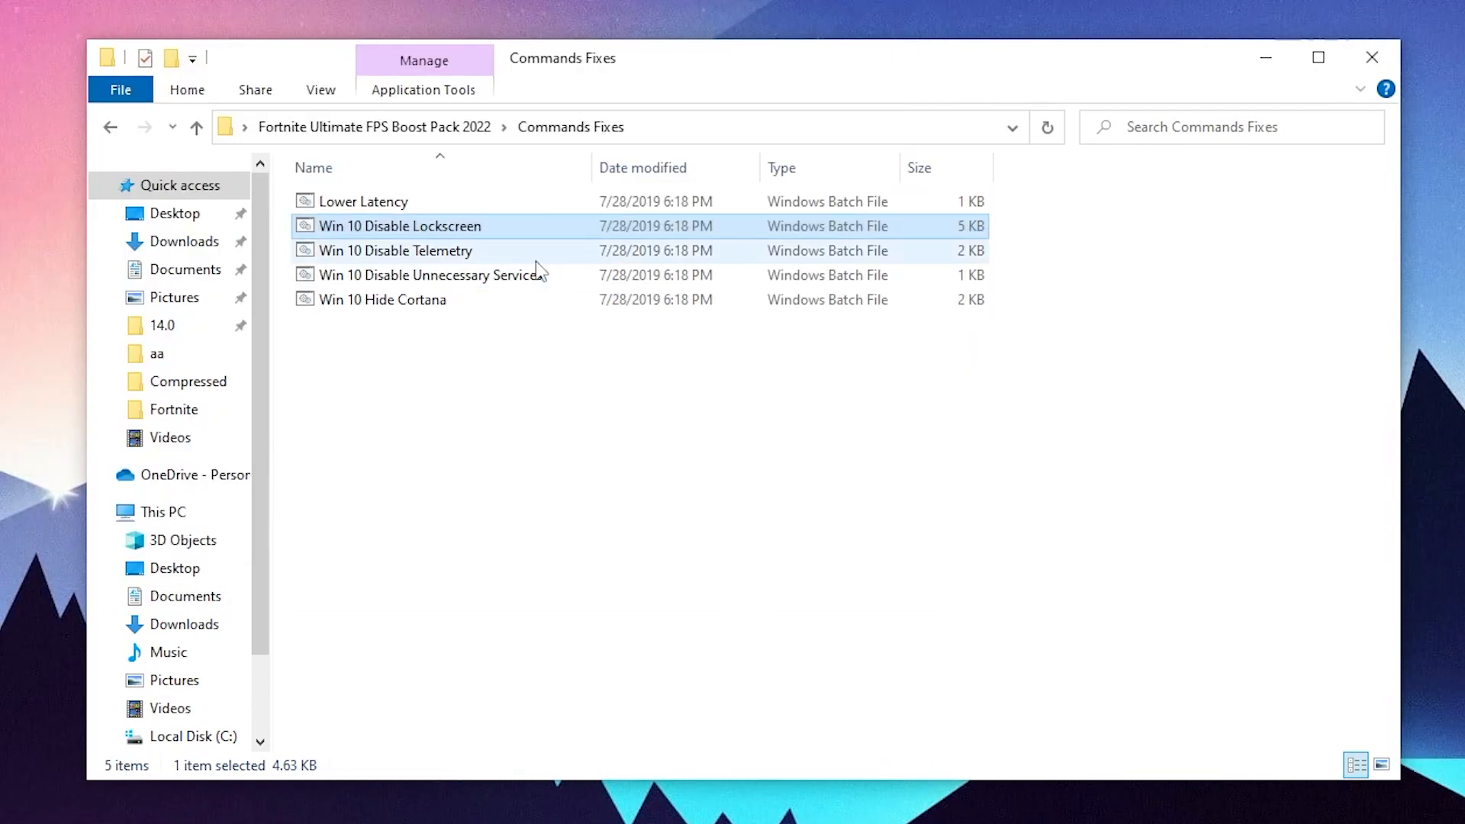
left_click(395, 250)
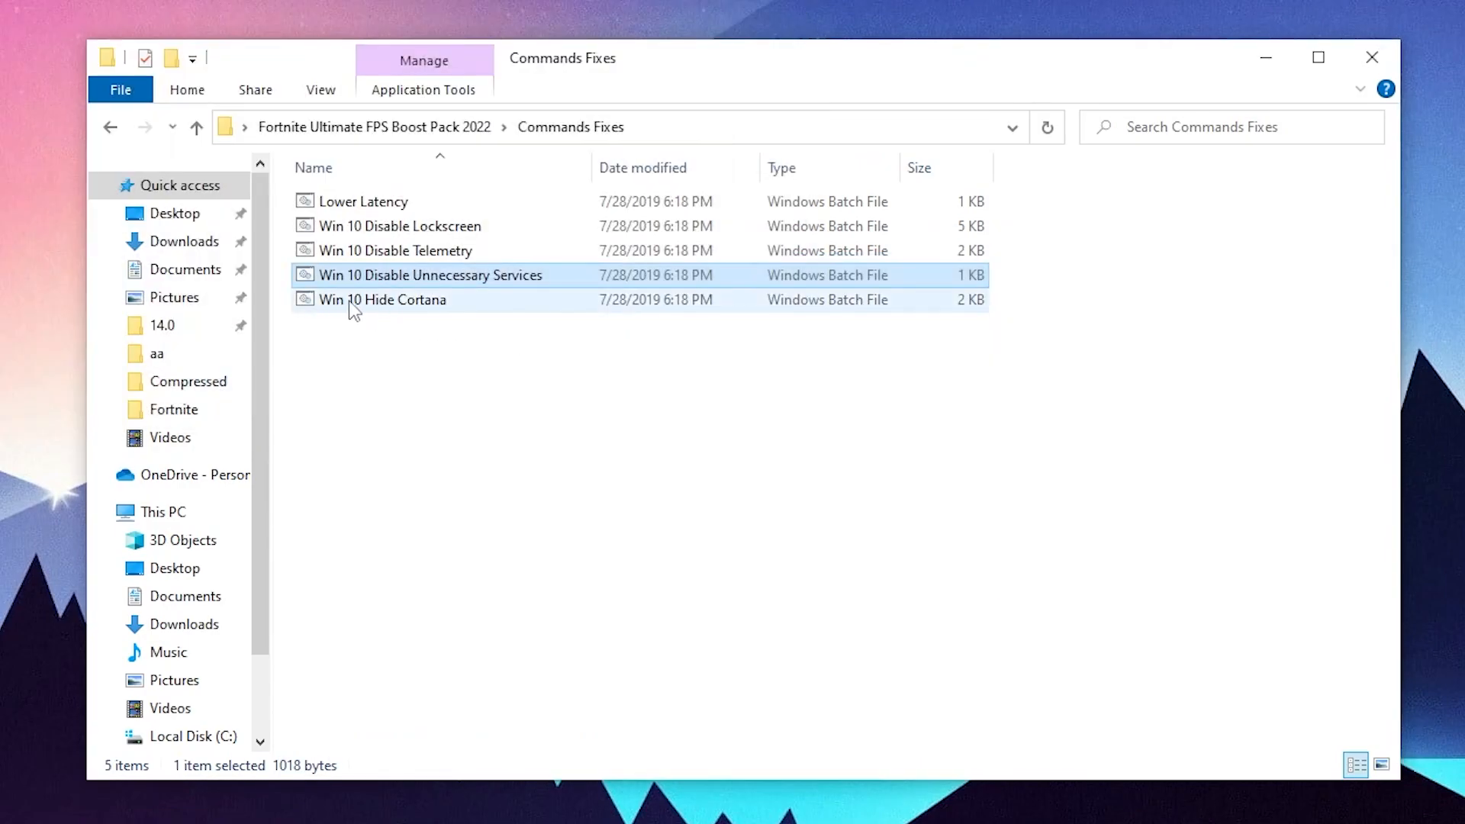
double_click(383, 300)
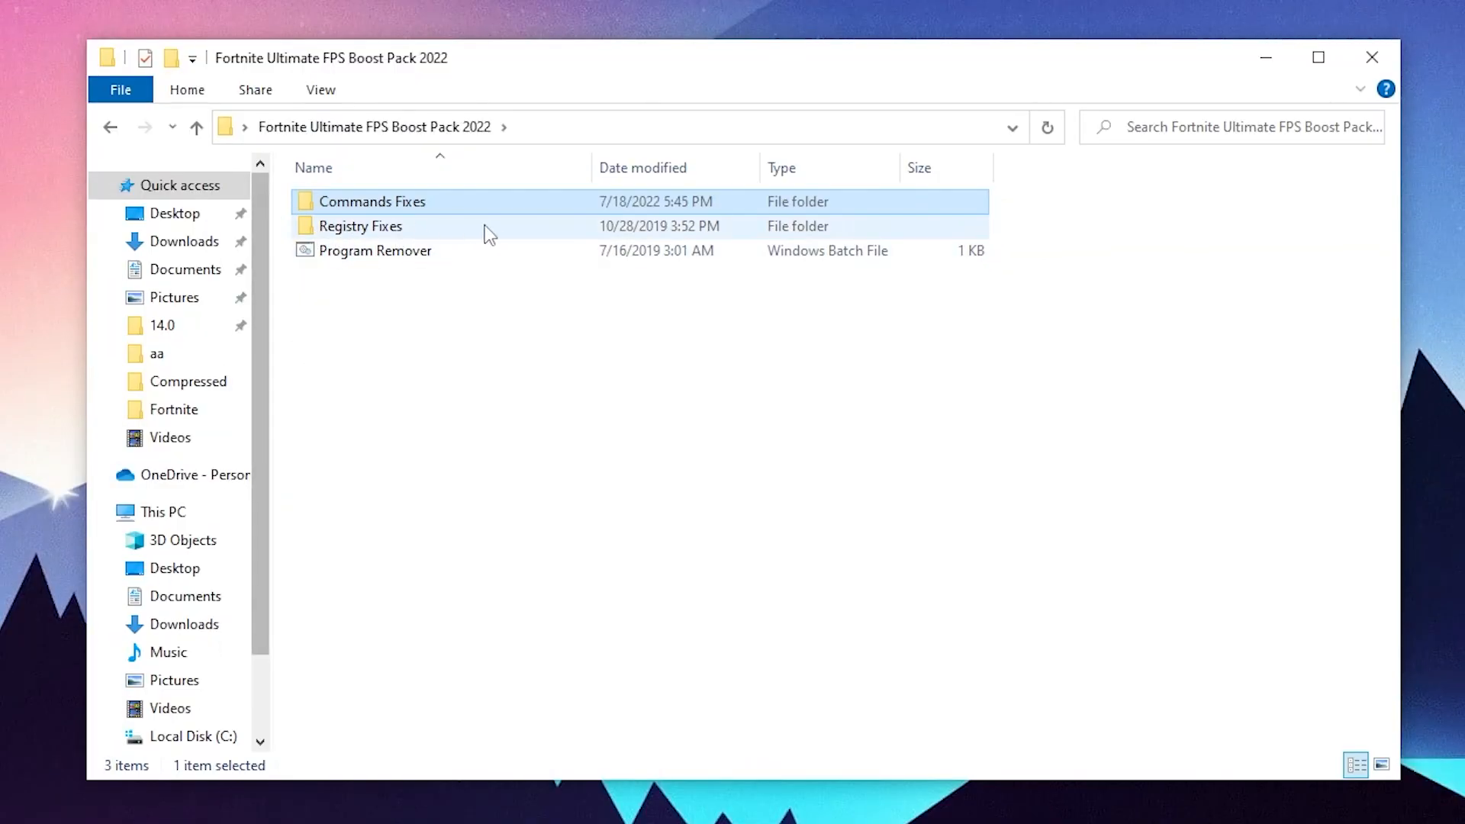
double_click(361, 226)
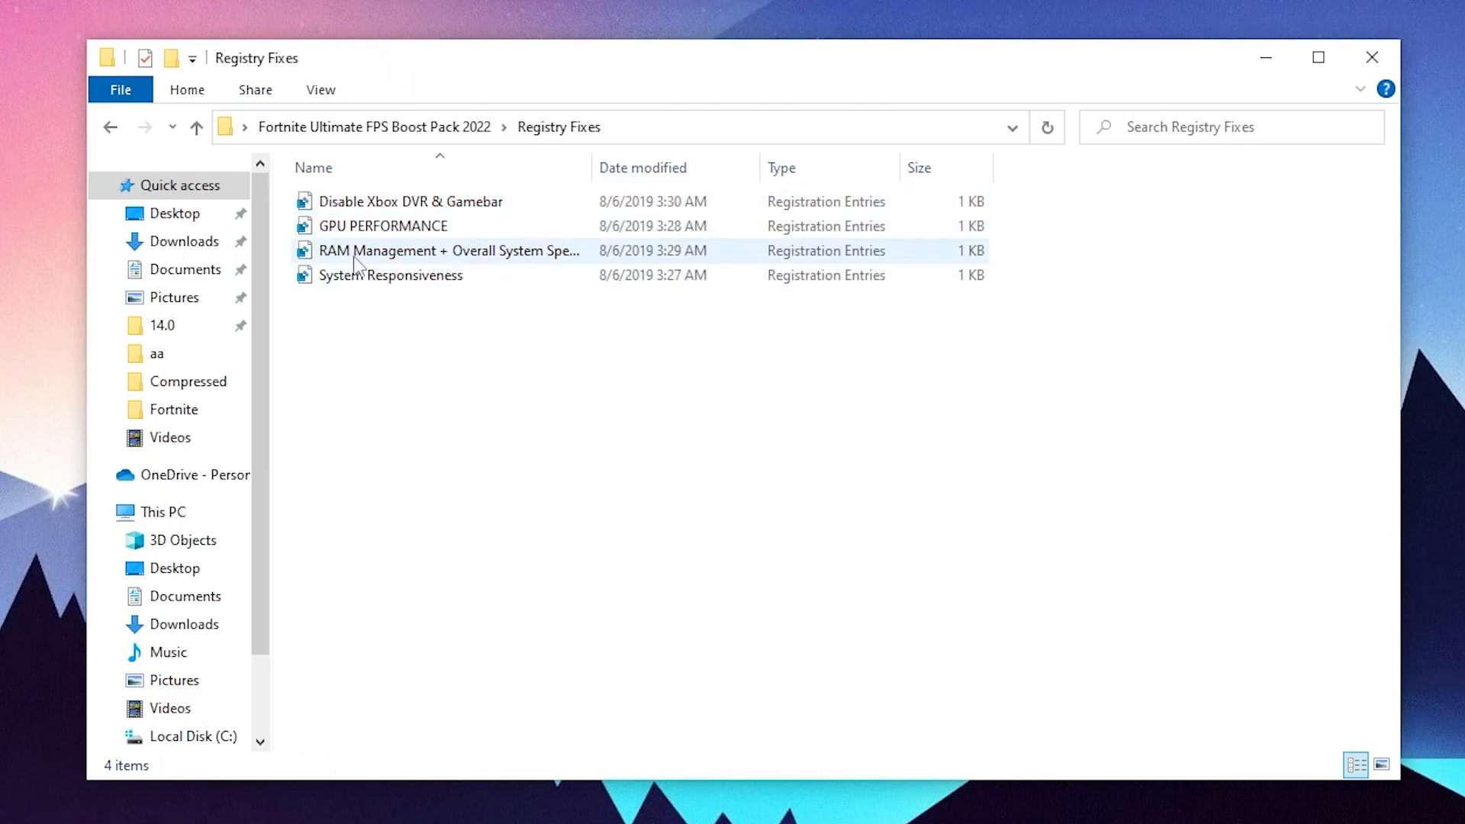
mouse_move(479, 261)
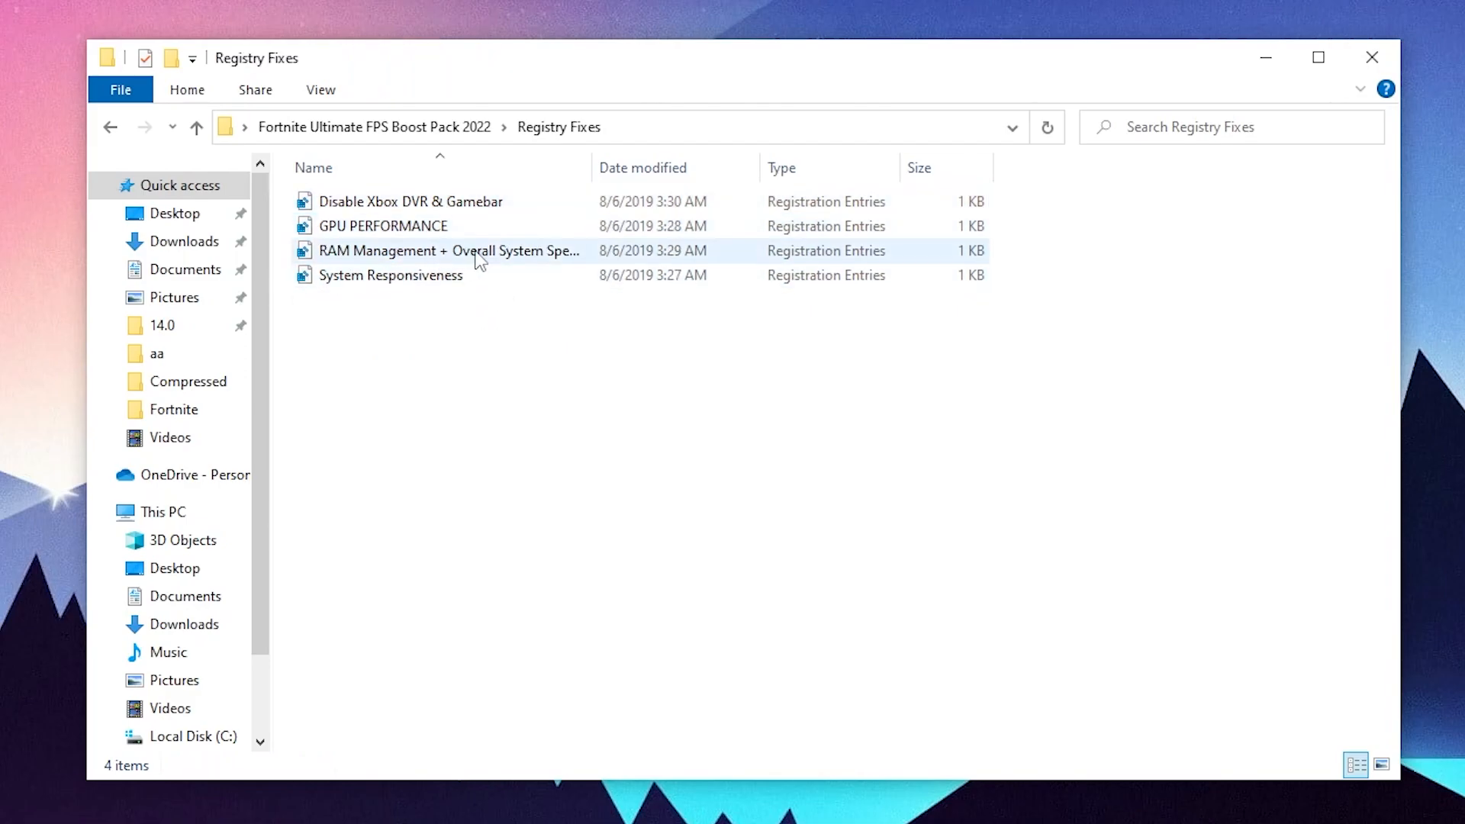
mouse_move(545, 264)
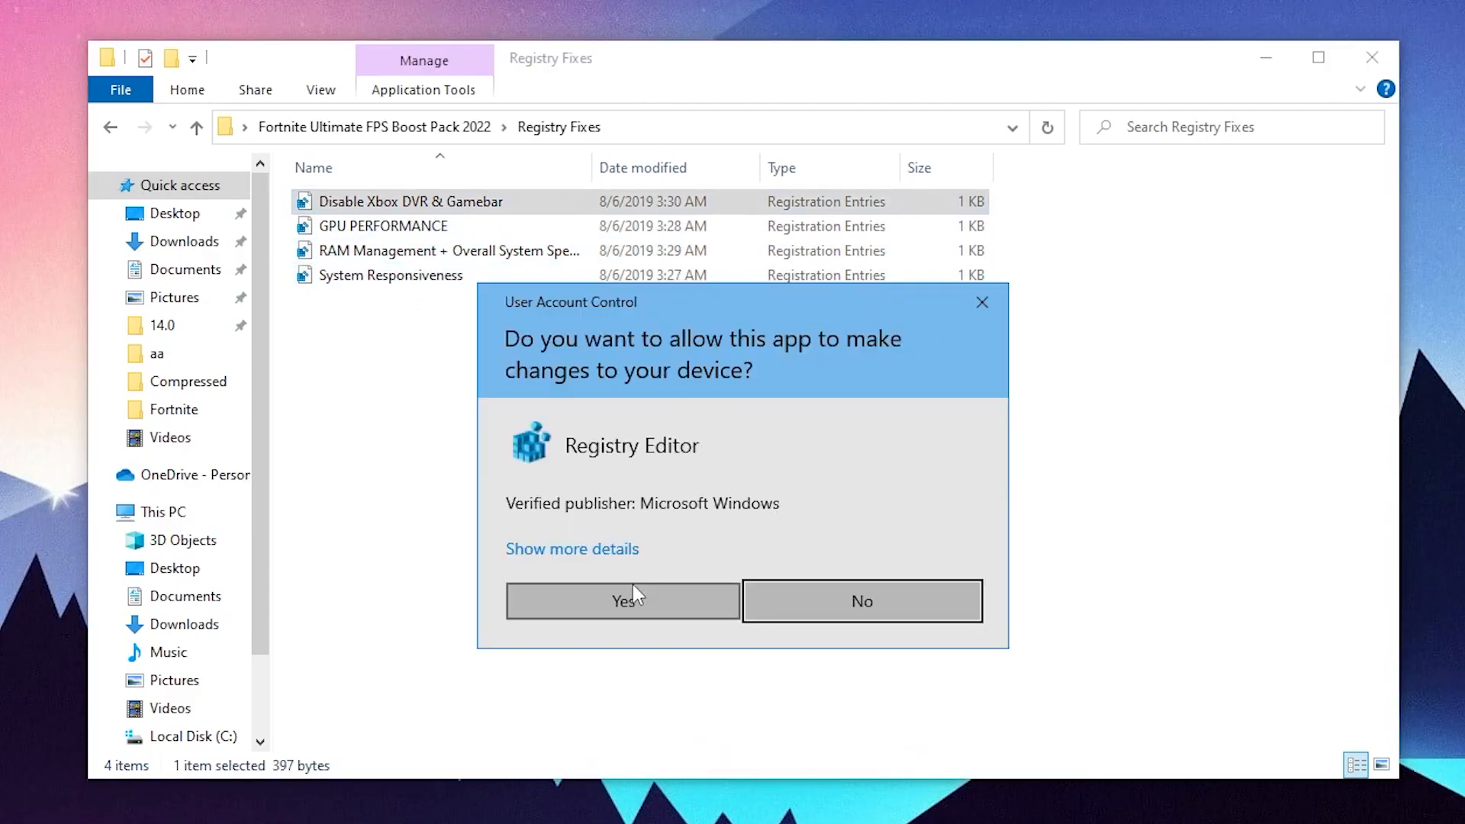
Step: Merge the Xbox DVR, GPU Performance, RAM Management and System Responsiveness registry fixes
left_click(623, 601)
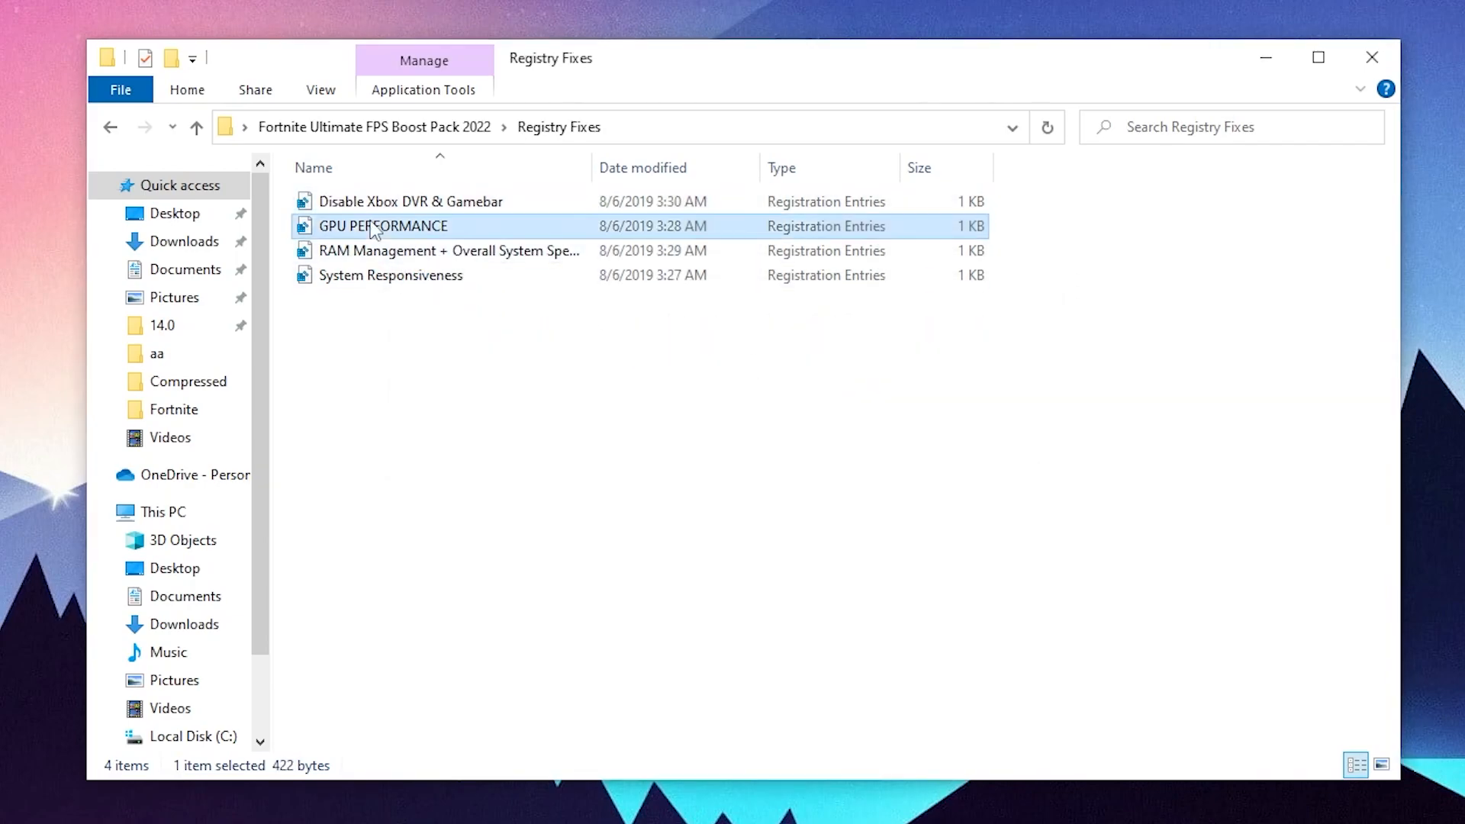
double_click(384, 226)
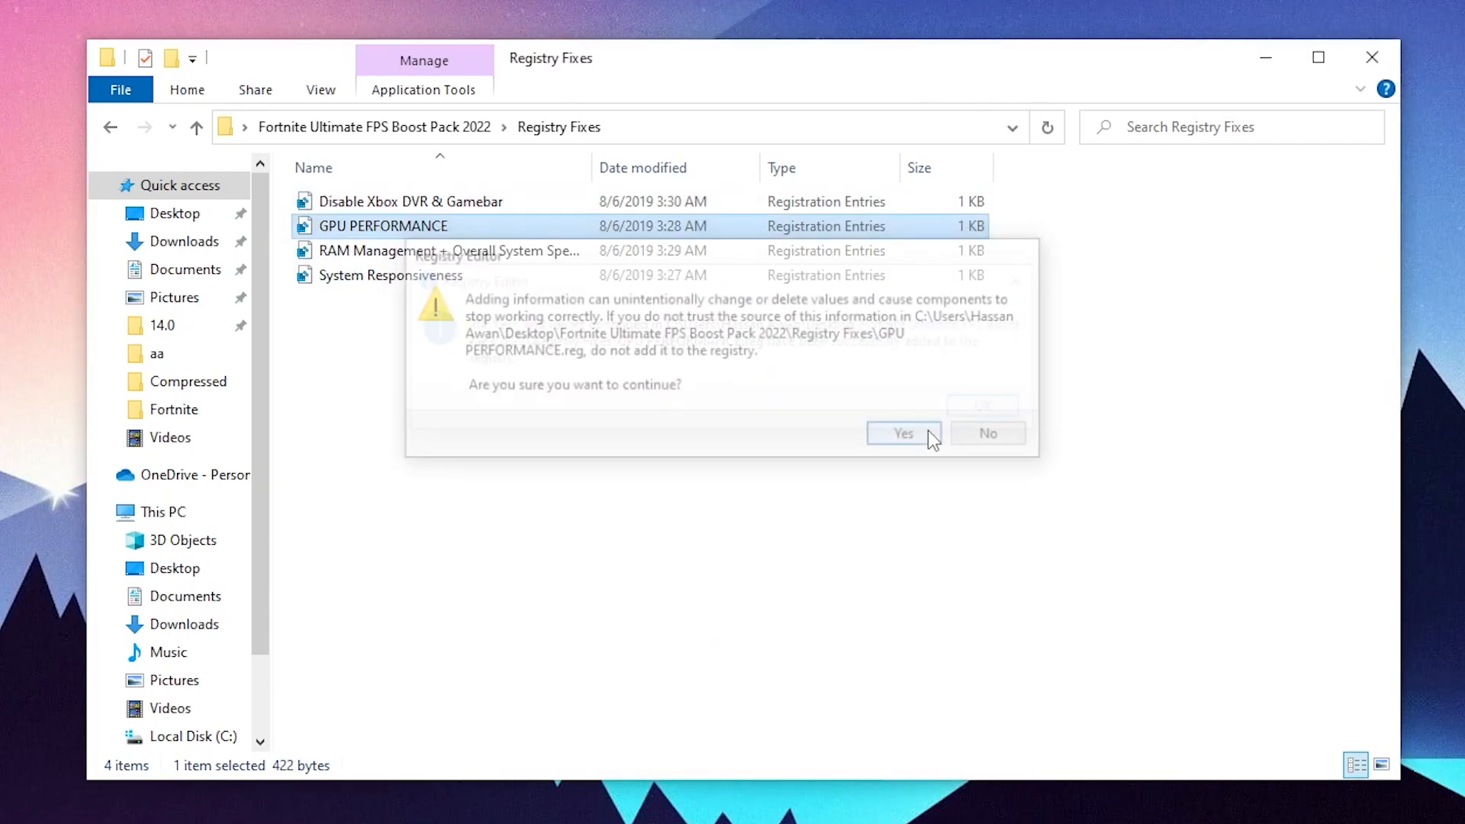
left_click(903, 432)
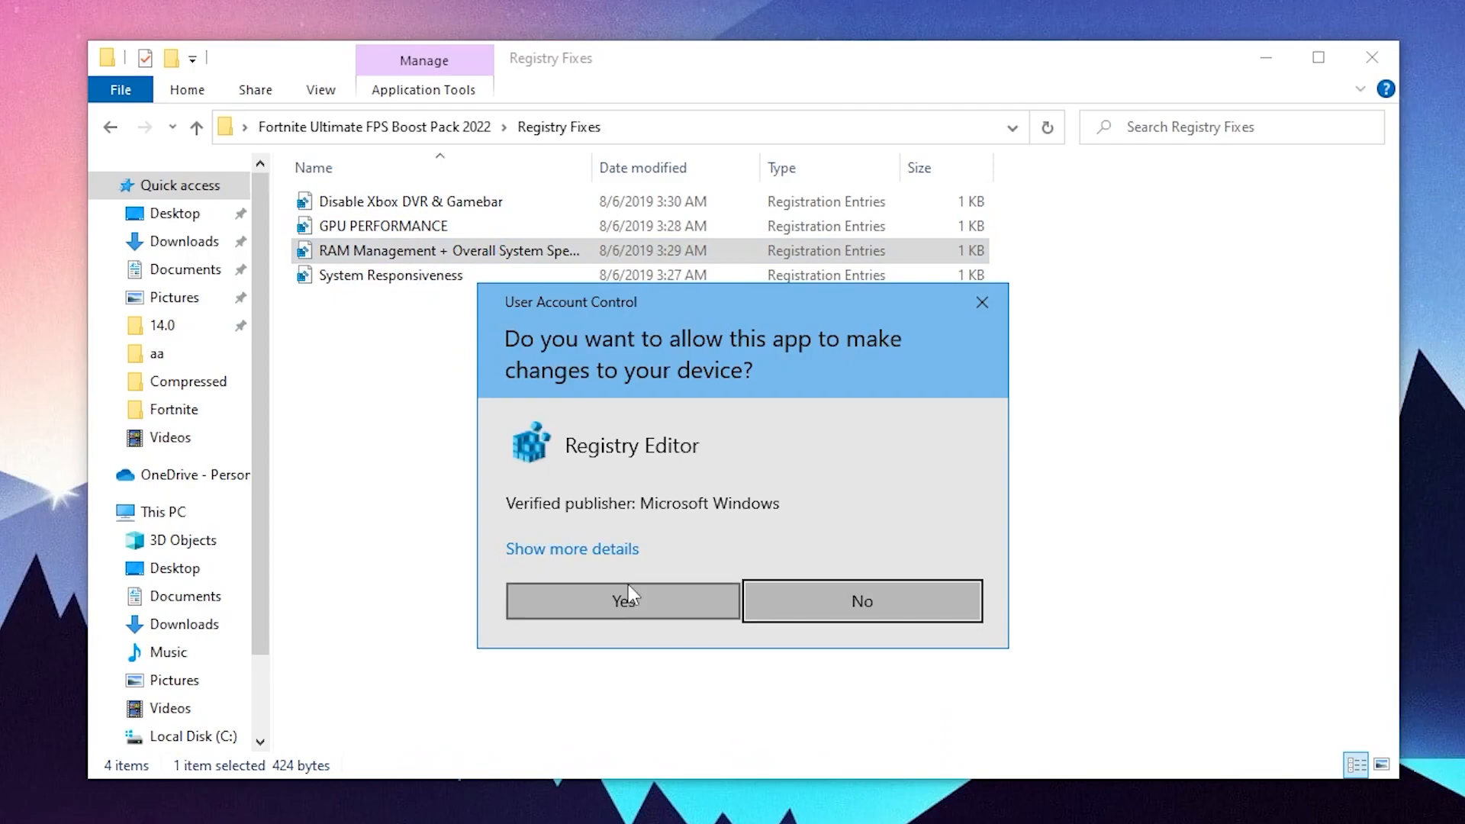
left_click(623, 601)
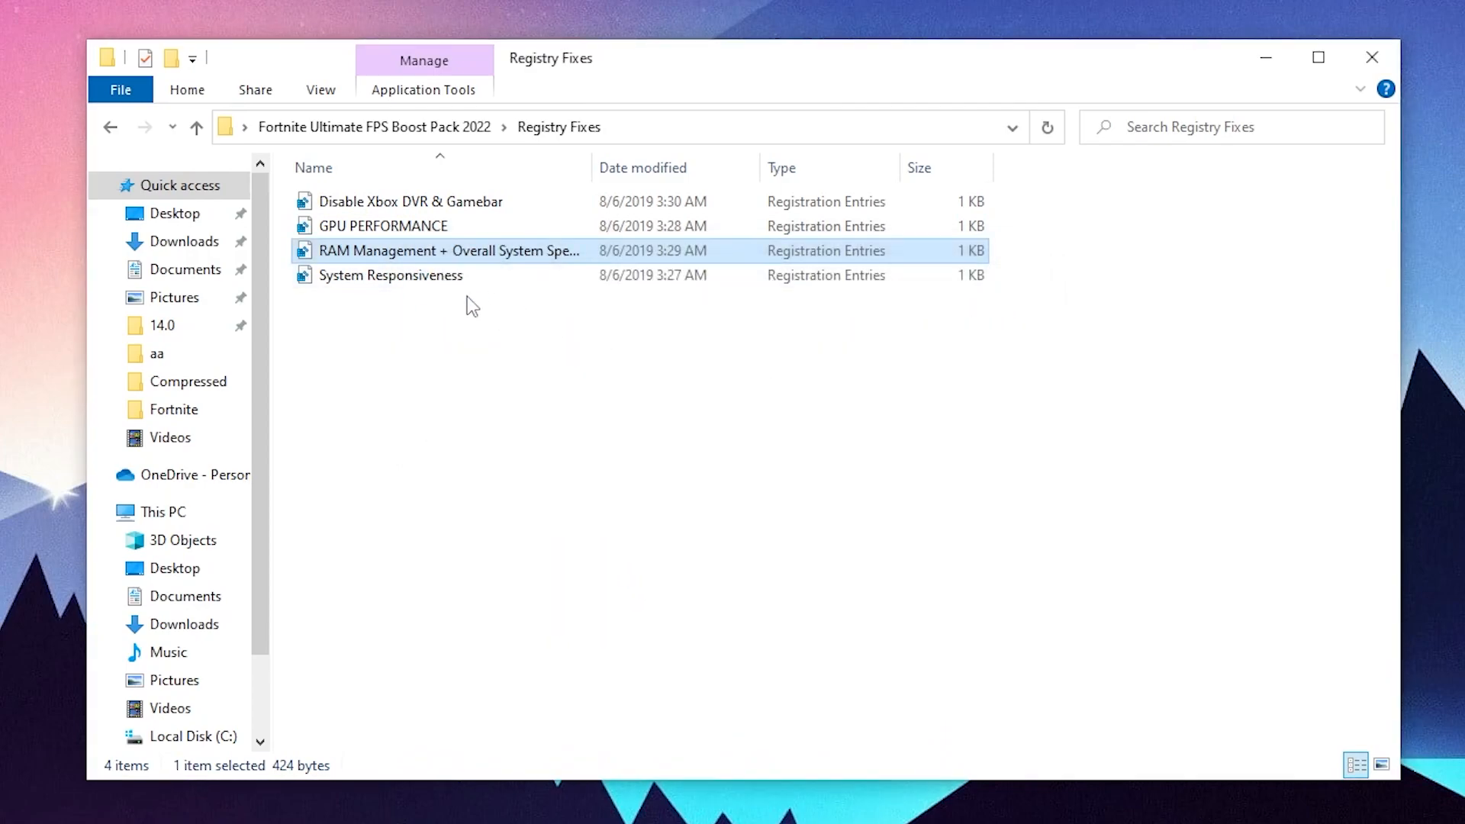
double_click(391, 275)
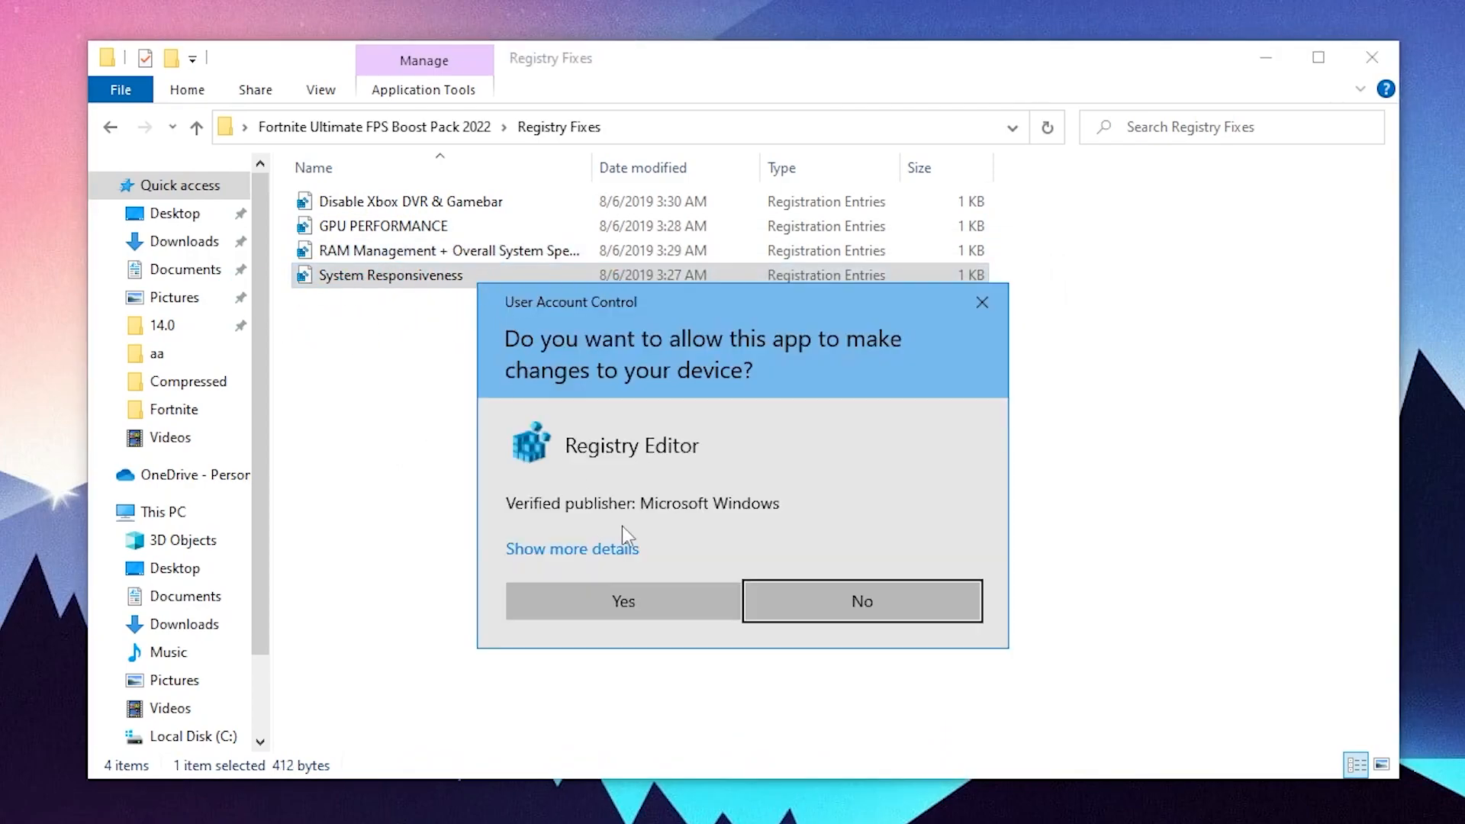
left_click(622, 601)
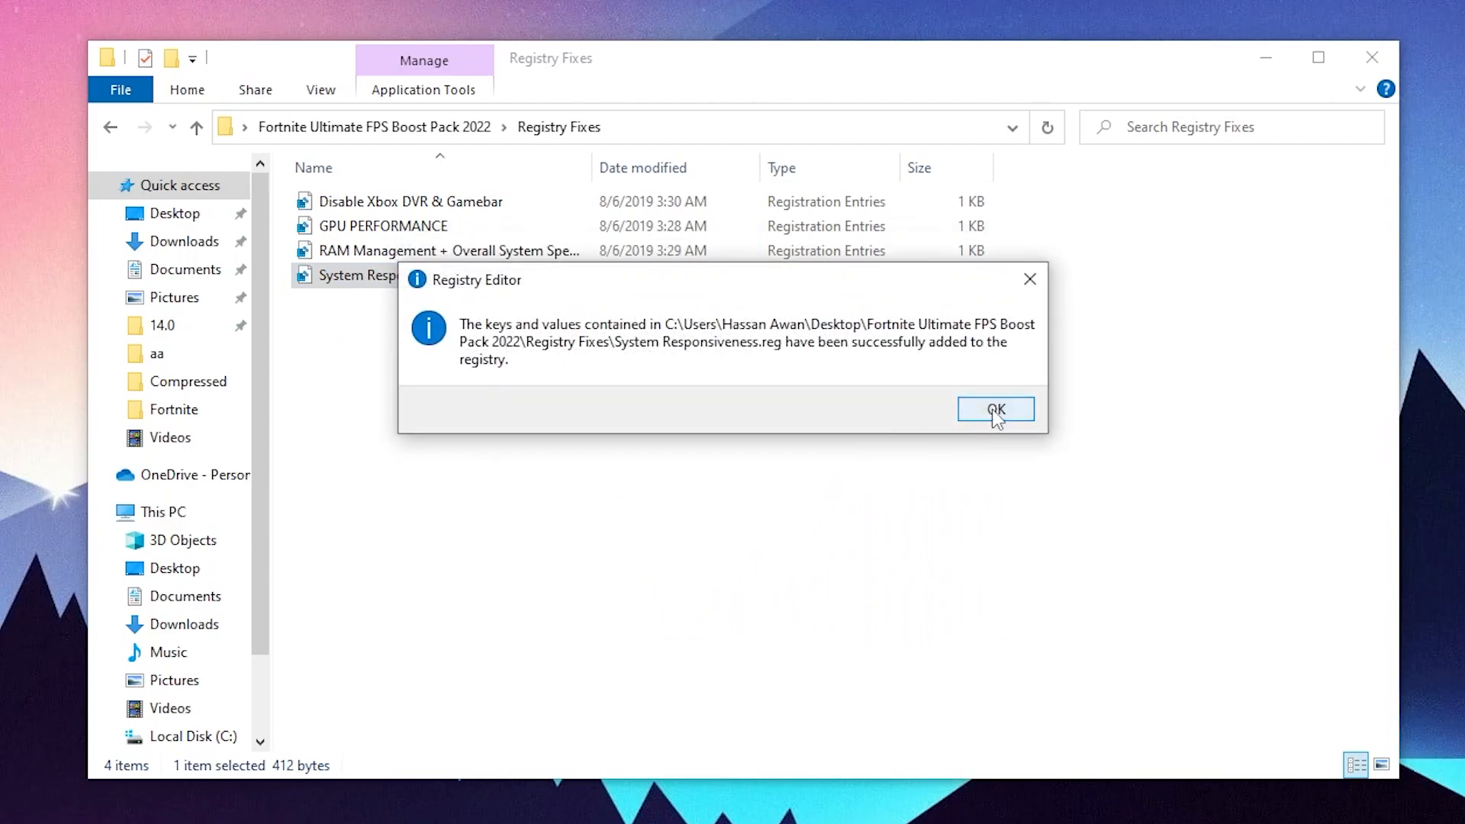
left_click(996, 409)
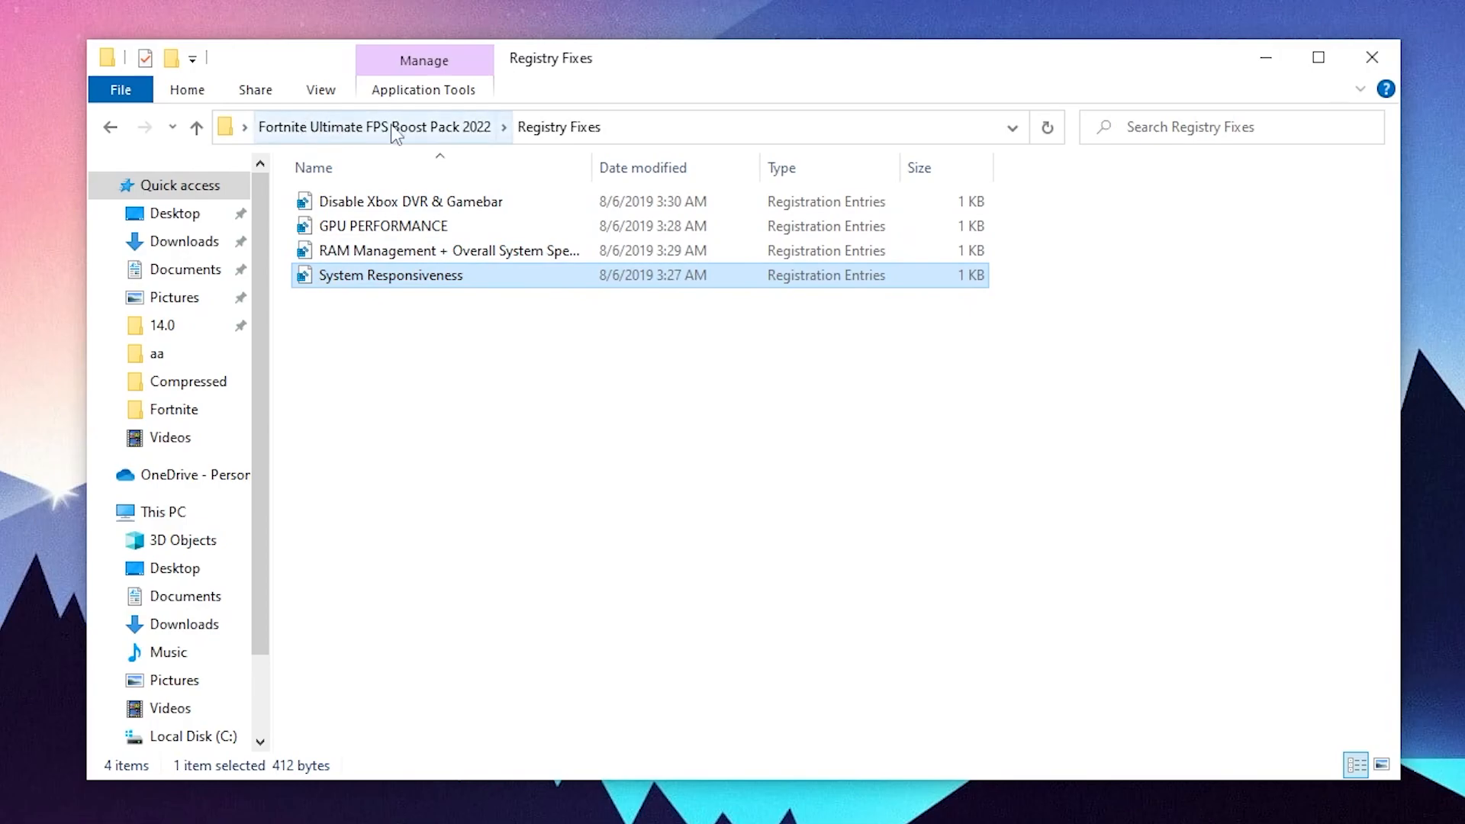
Step: Return to the Fortnite Ultimate FPS Boost Pack 2022 main folder via the breadcrumb
left_click(376, 126)
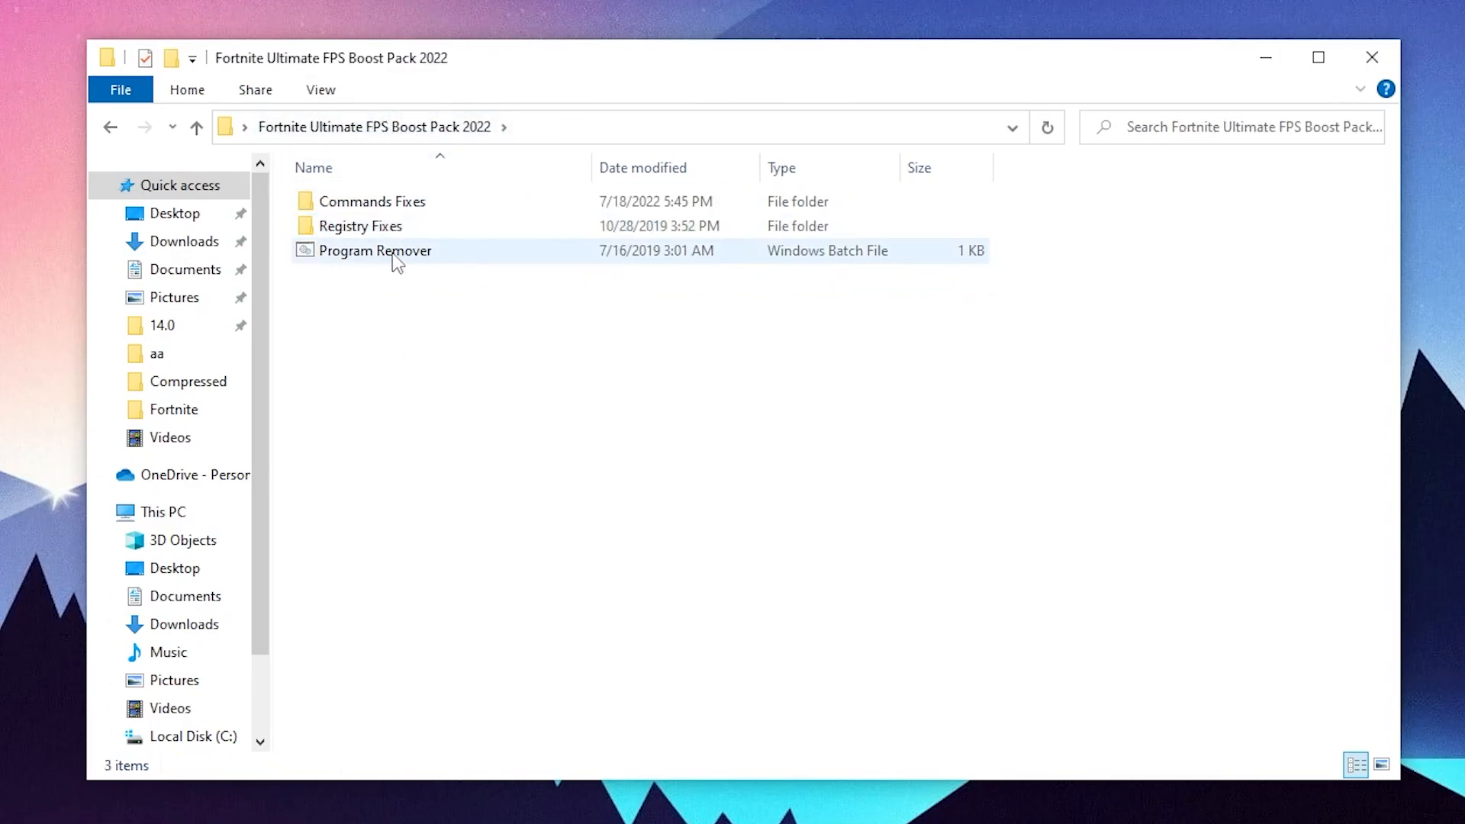
mouse_move(392, 262)
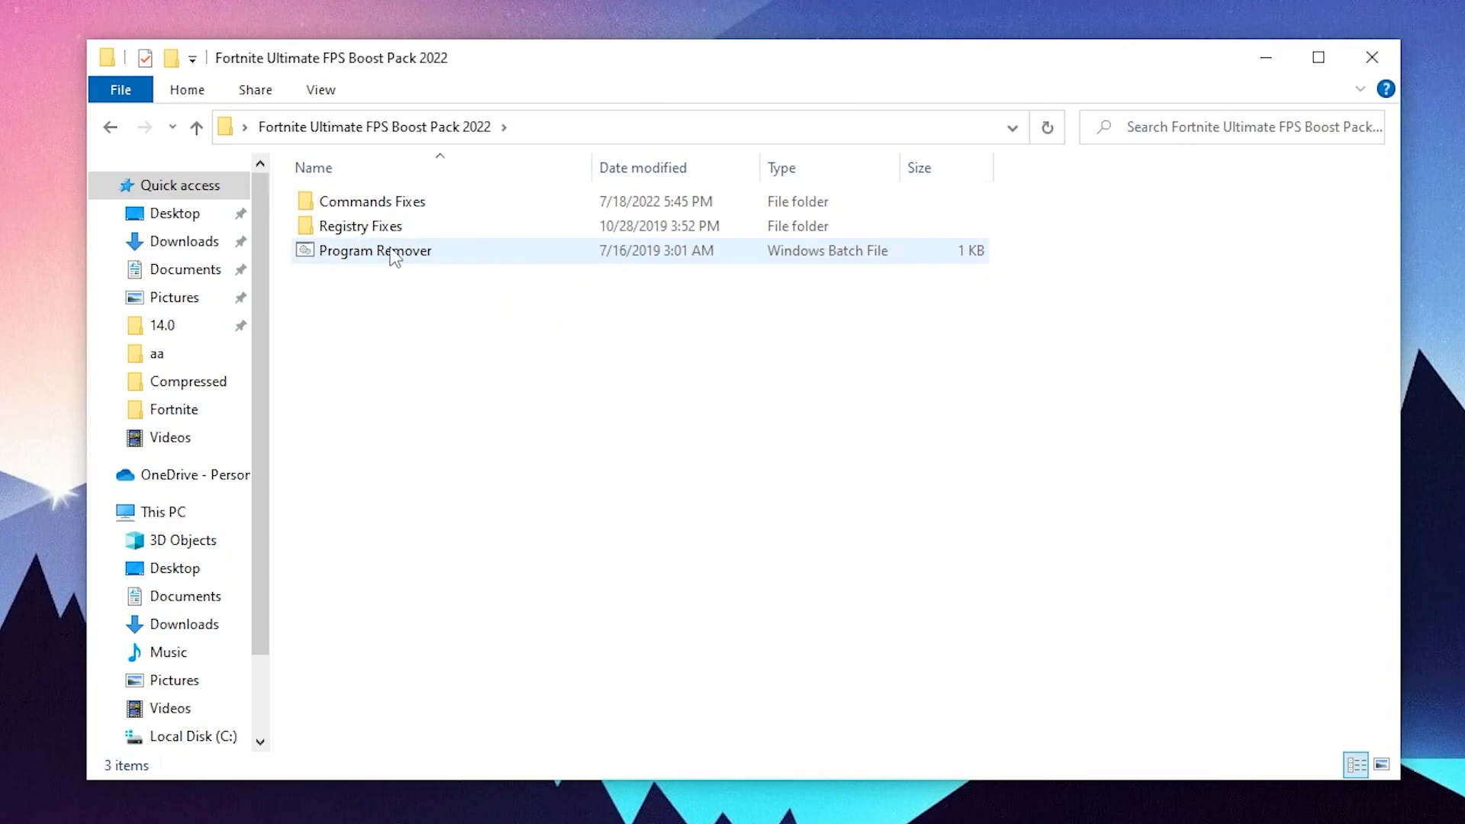
mouse_move(393, 255)
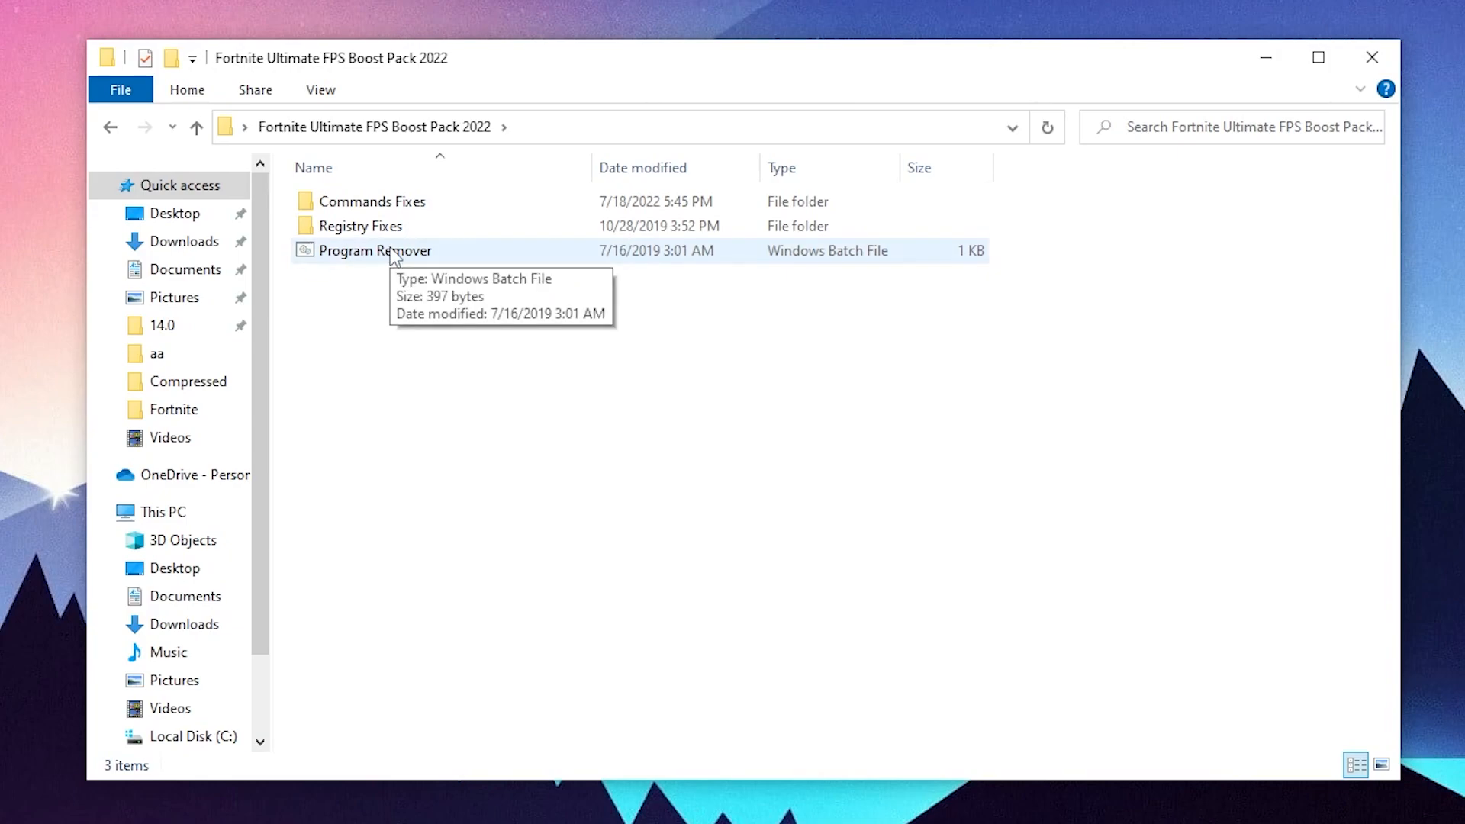